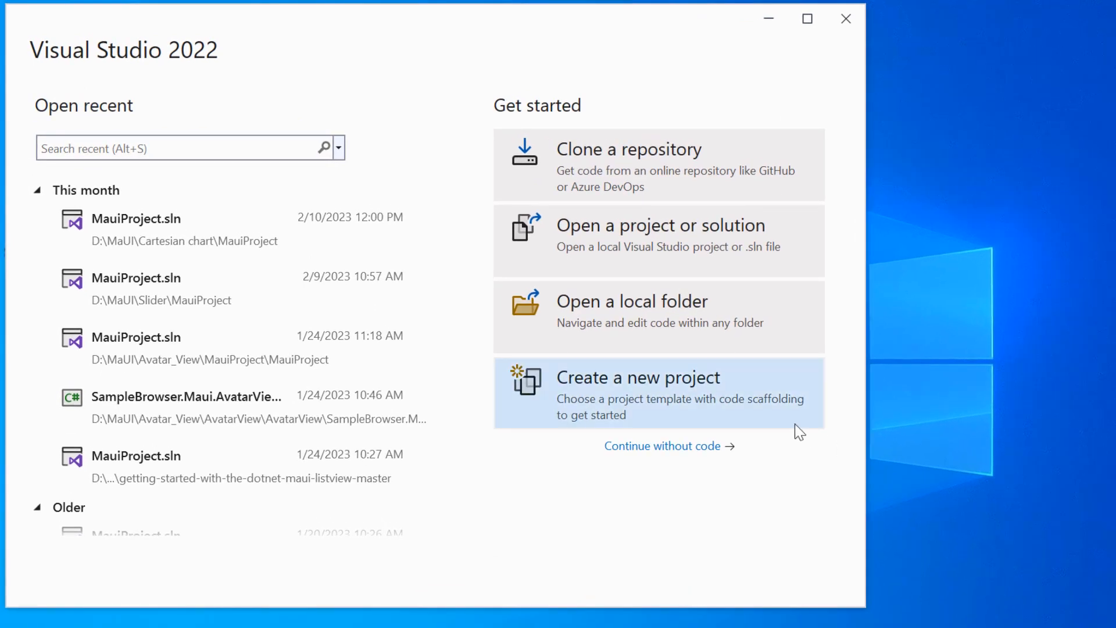
Step: Create .NET MAUI App 'MauiProject' in D:\MaUI\TextLayoutInput on .NET 7.0
{"action": "left_click", "coordinate": [638, 391]}
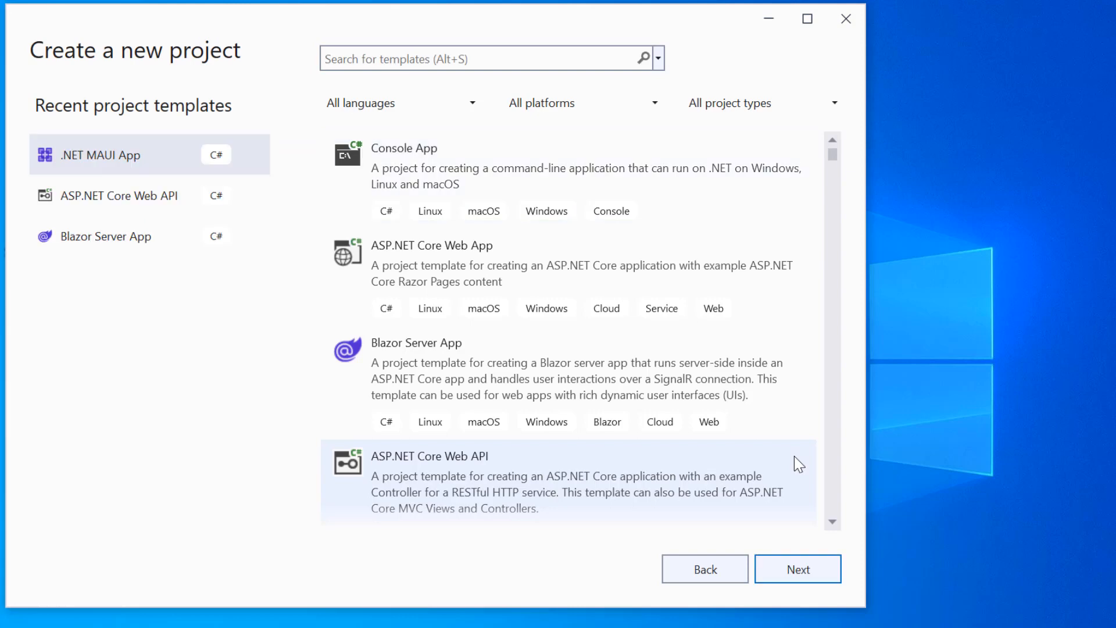
{"action": "mouse_move", "coordinate": [122, 173]}
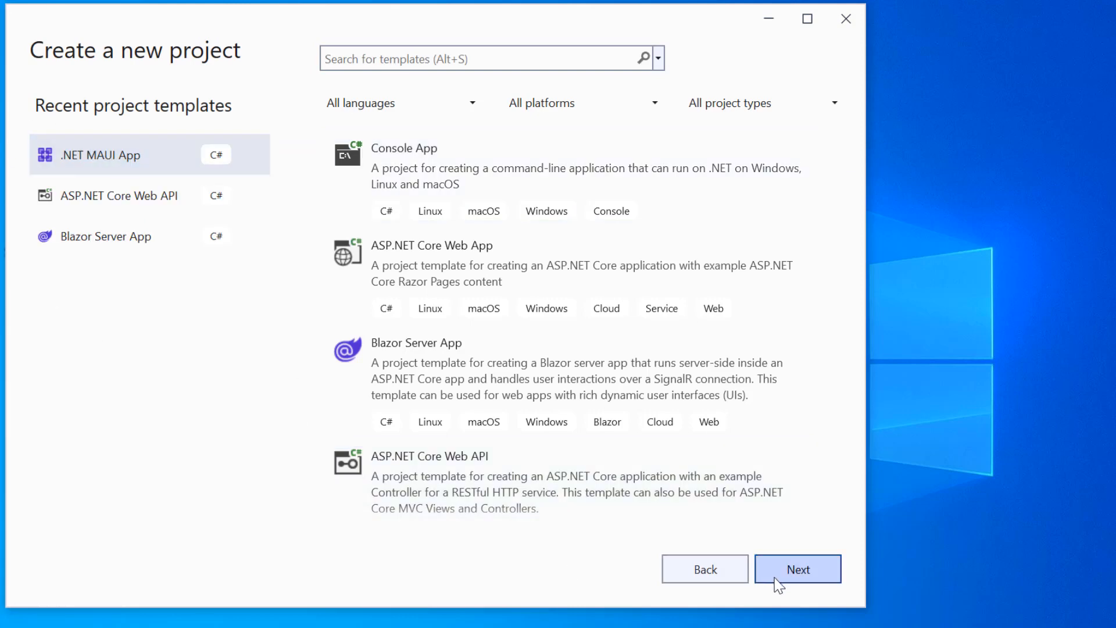
{"action": "left_click", "coordinate": [798, 569]}
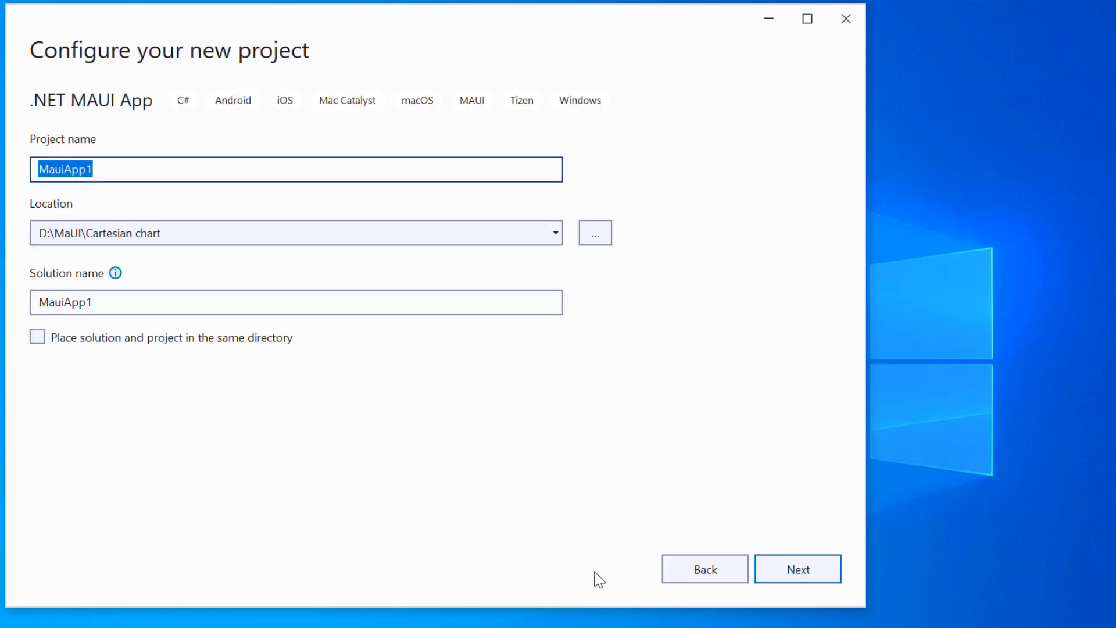
{"action": "type", "text": "MauiAp"}
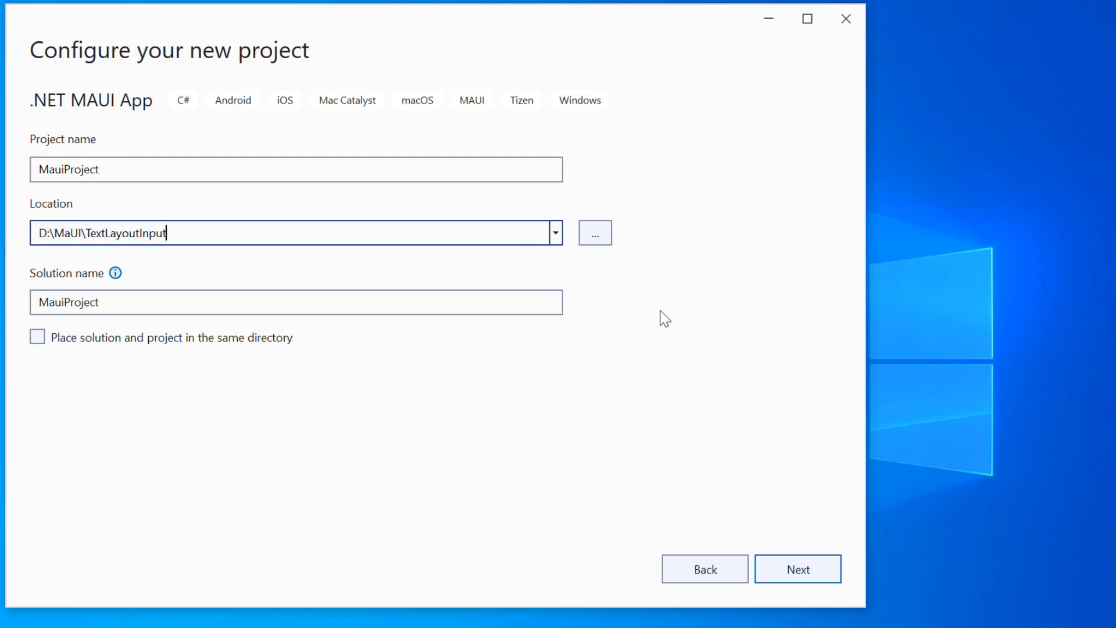
{"action": "left_click", "coordinate": [798, 568]}
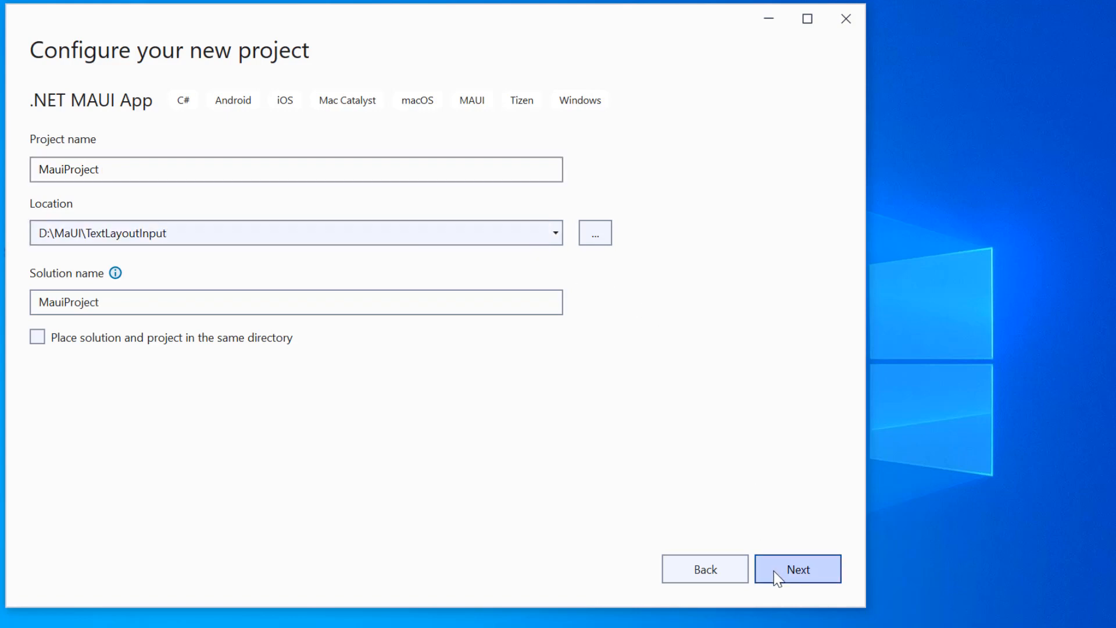
{"action": "left_click", "coordinate": [798, 568]}
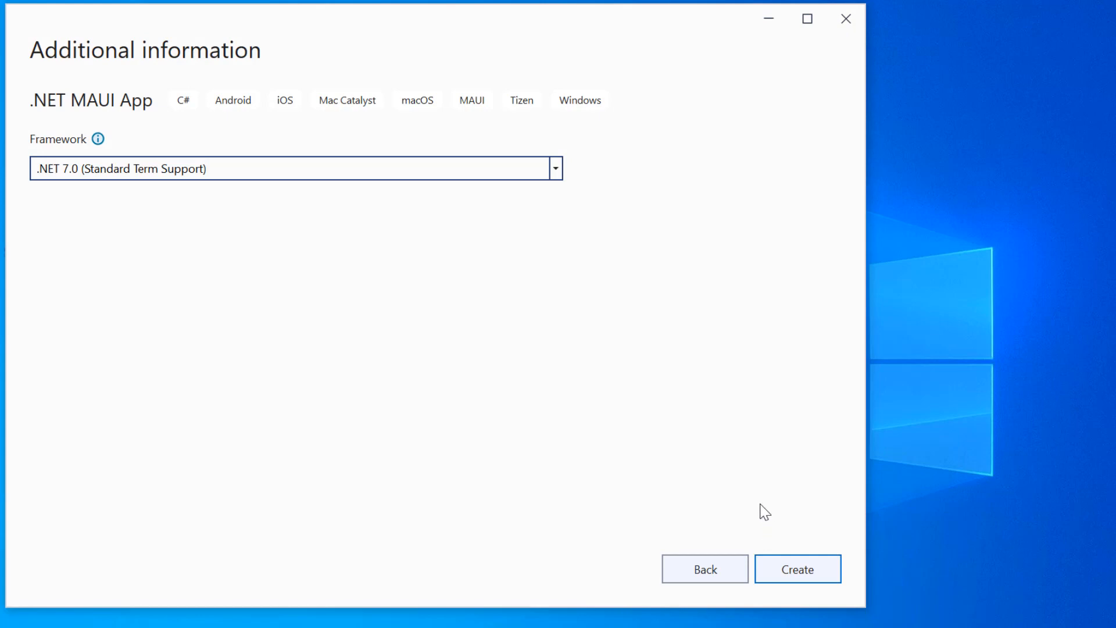
{"action": "left_click", "coordinate": [798, 569]}
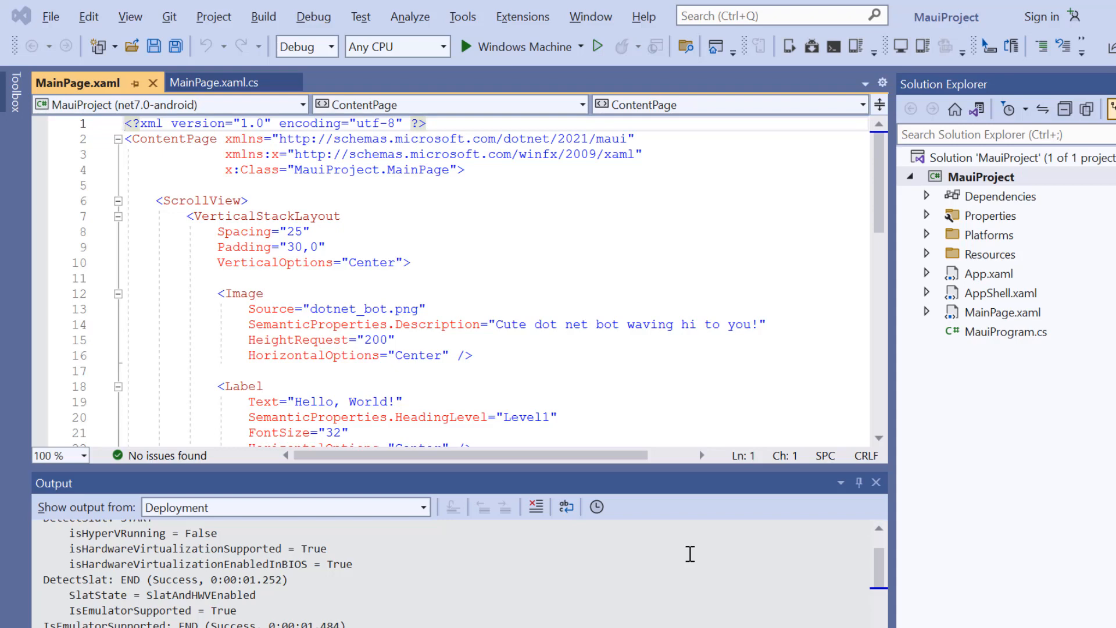
{"action": "mouse_move", "coordinate": [617, 213]}
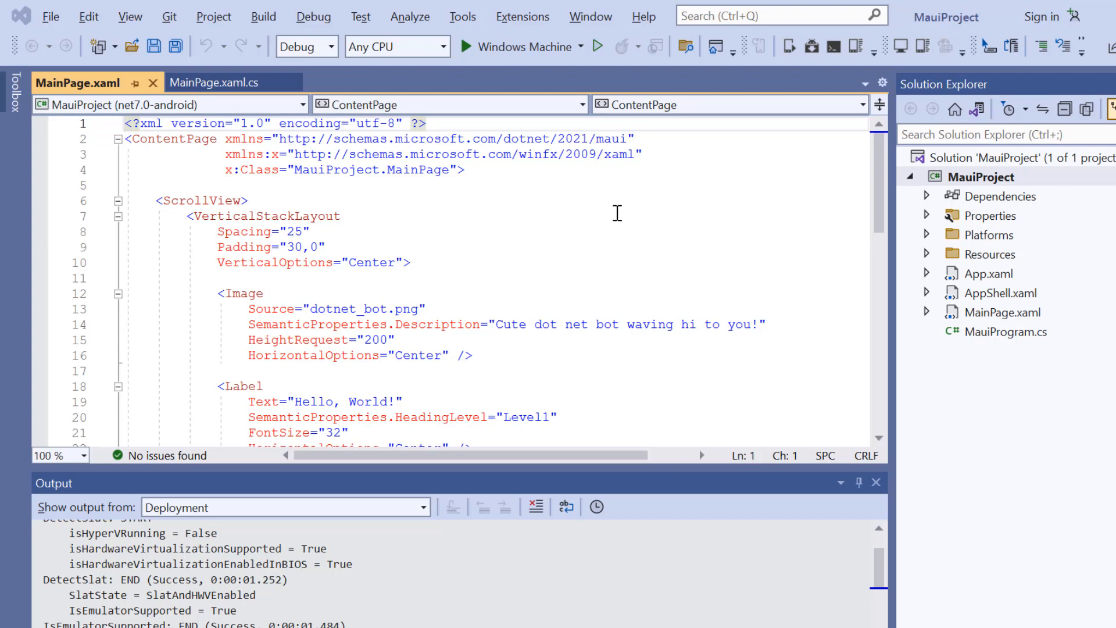
Step: Run the default app on the Pixel 5 - API 32 emulator, then stop debugging
{"action": "left_click", "coordinate": [579, 46]}
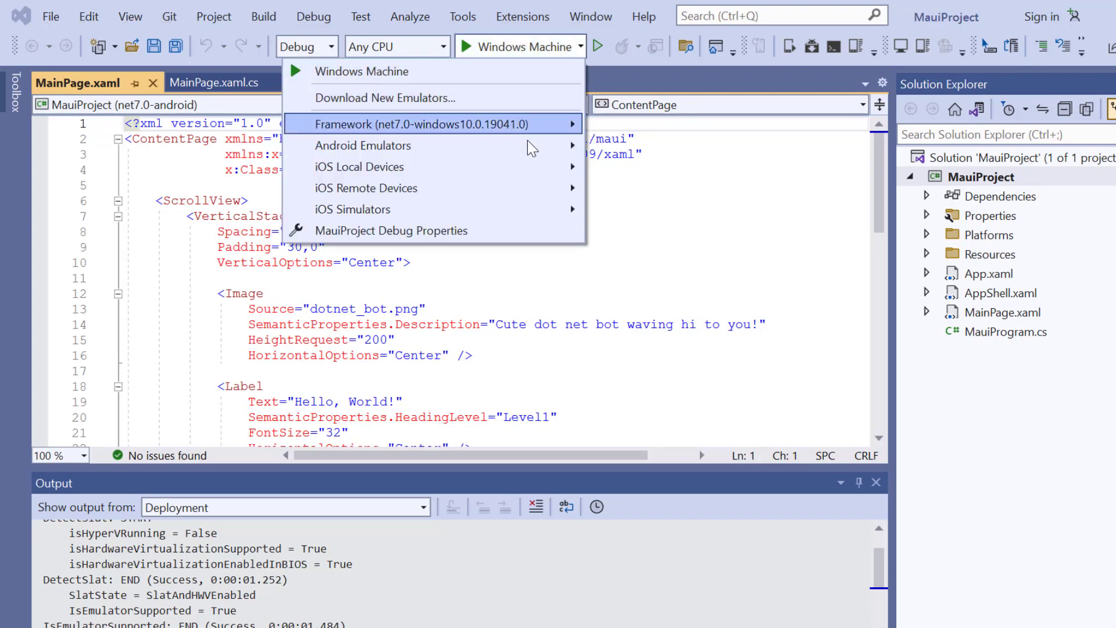
{"action": "mouse_move", "coordinate": [527, 156]}
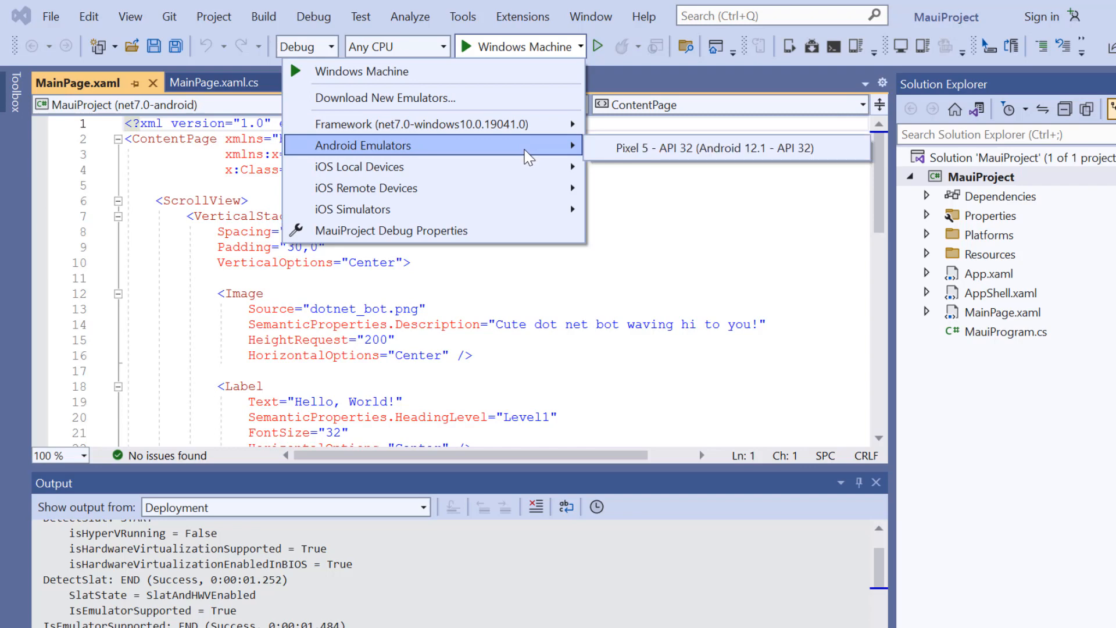
{"action": "mouse_move", "coordinate": [628, 161]}
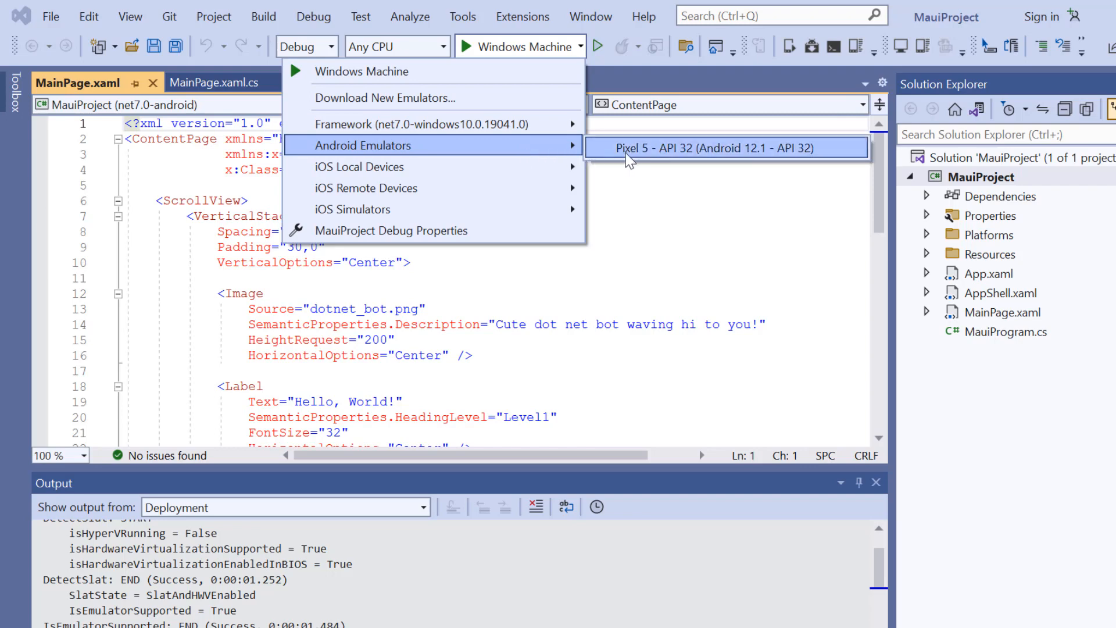
{"action": "left_click", "coordinate": [721, 148]}
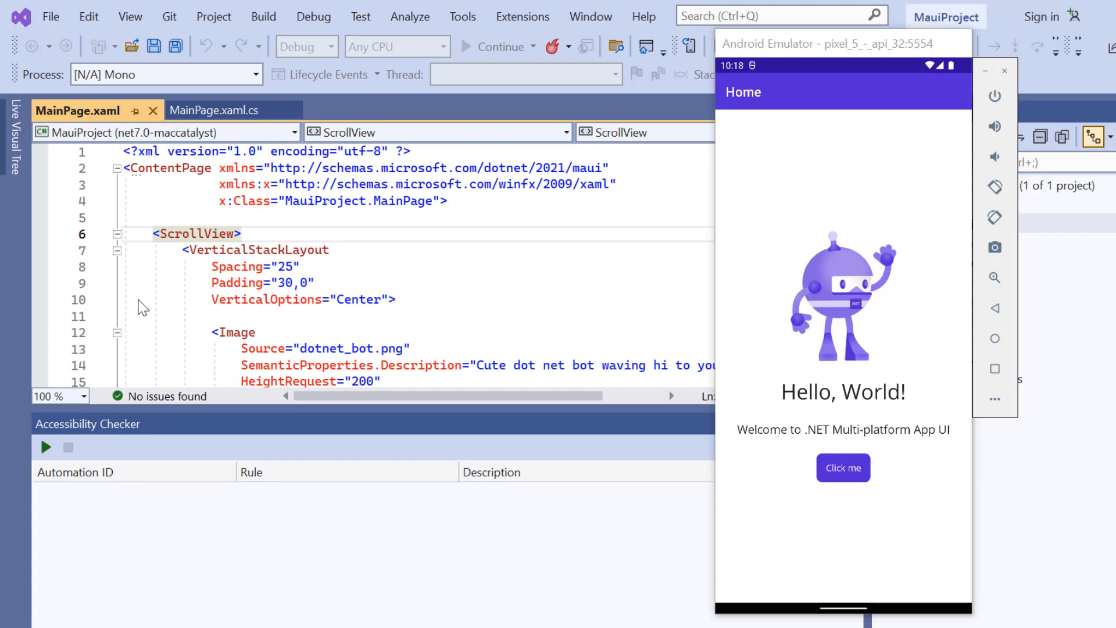
{"action": "left_click", "coordinate": [242, 234]}
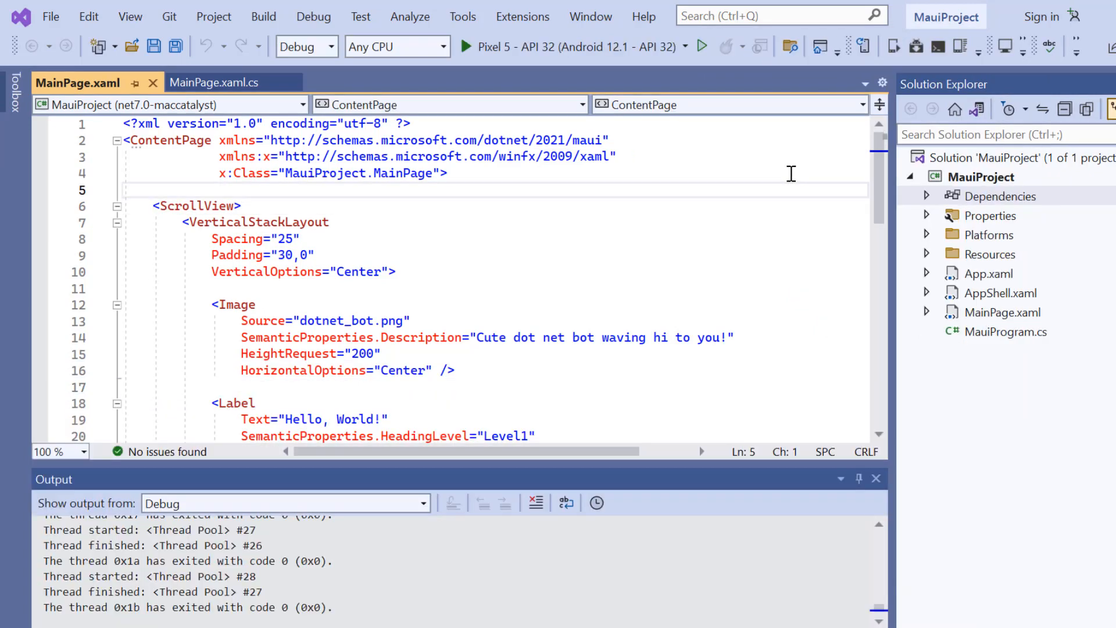
Step: Search NuGet for Syncfusion.Maui.Core 20.4.51 and install it into MauiProject
{"action": "left_click", "coordinate": [242, 205]}
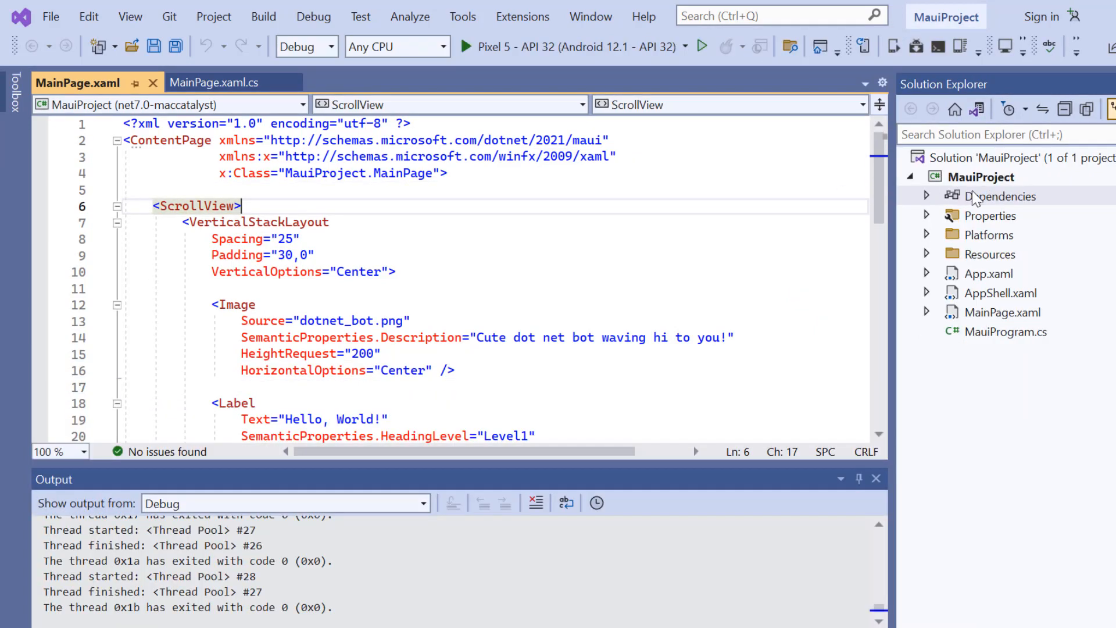
{"action": "right_click", "coordinate": [1000, 196]}
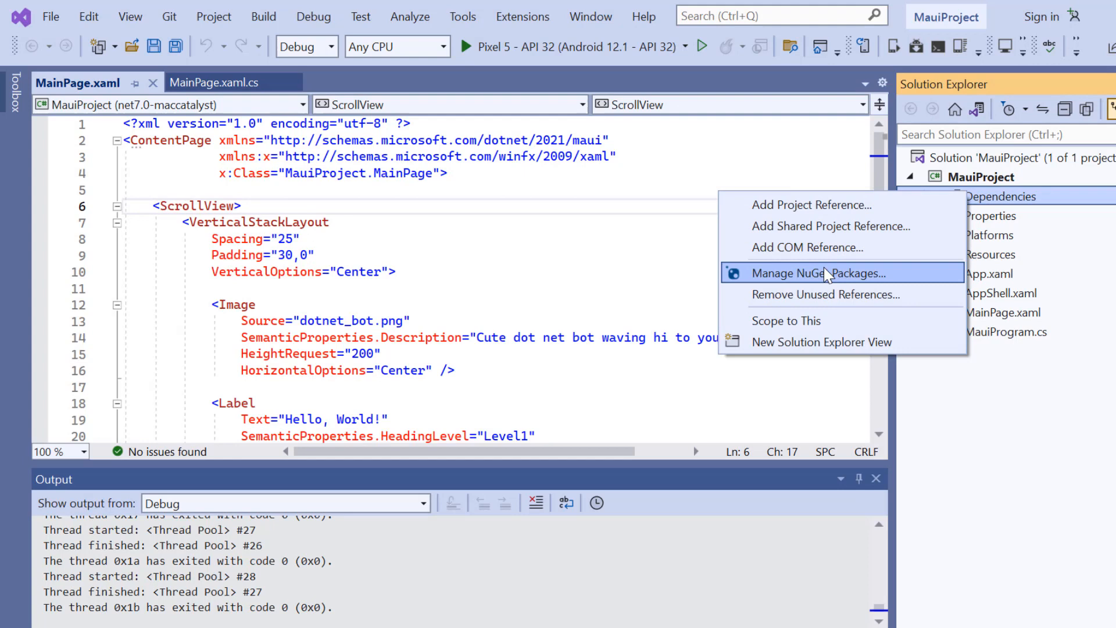
{"action": "left_click", "coordinate": [823, 273]}
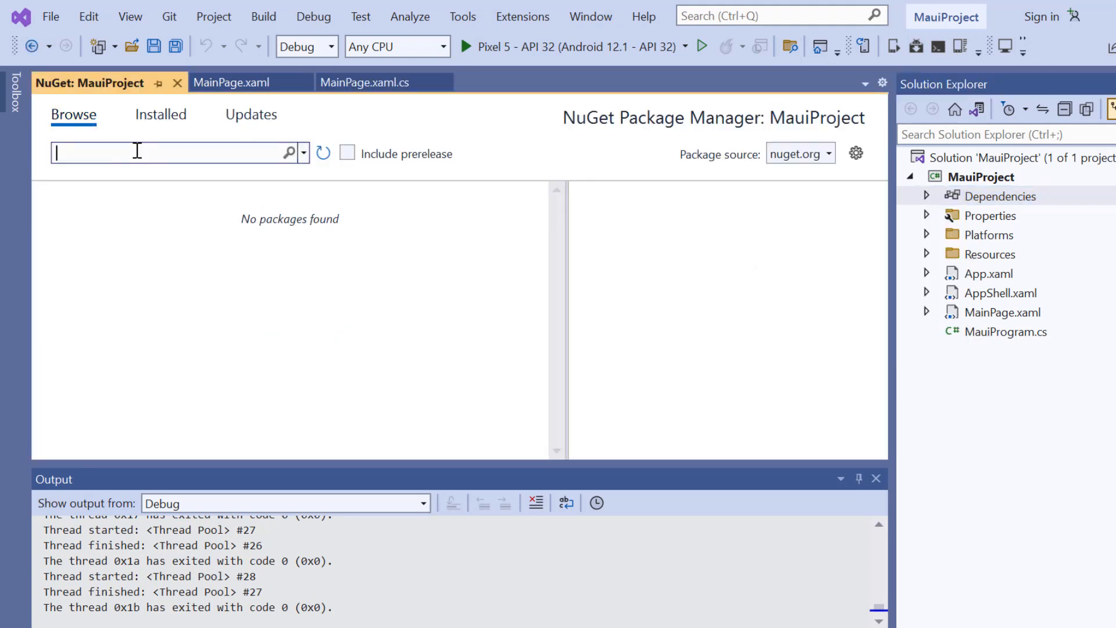
{"action": "type", "text": "Syncfusion"}
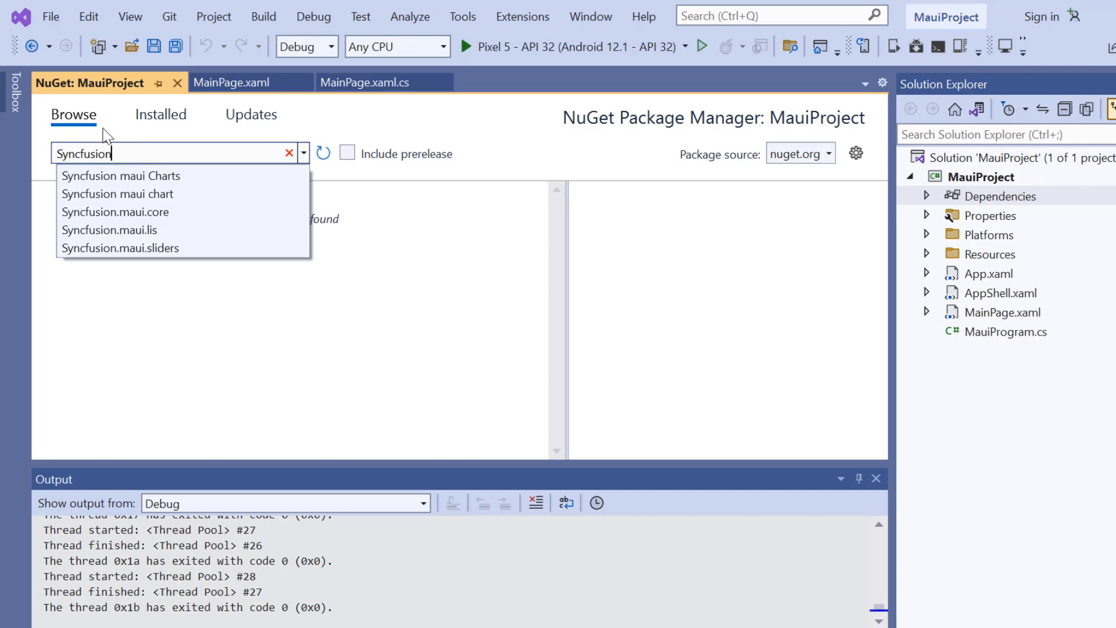
{"action": "left_click", "coordinate": [110, 212]}
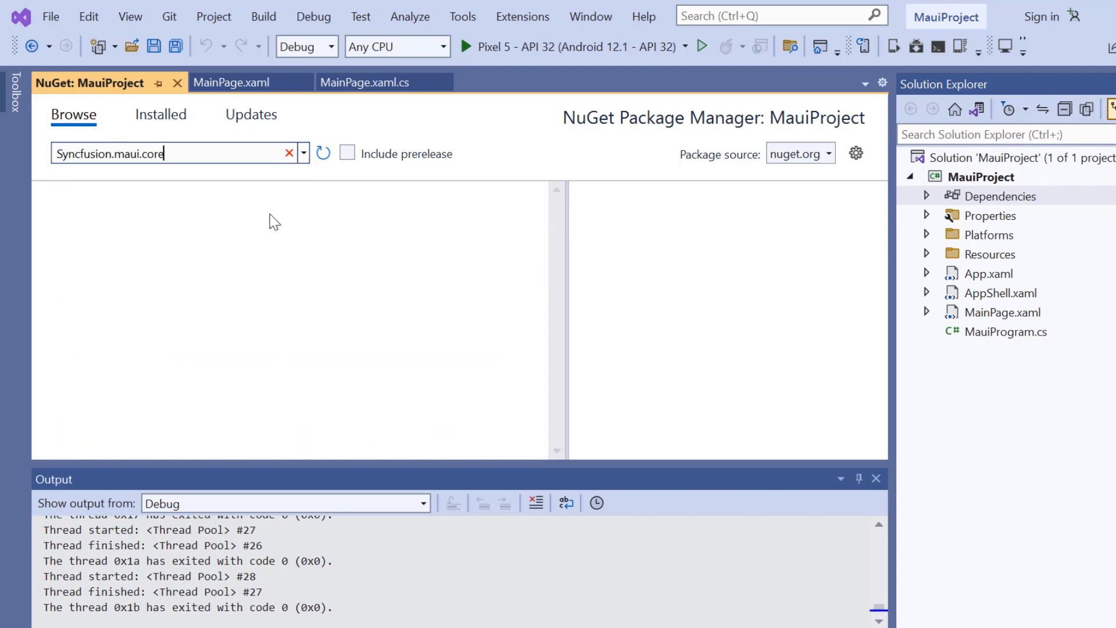
{"action": "left_click", "coordinate": [323, 153]}
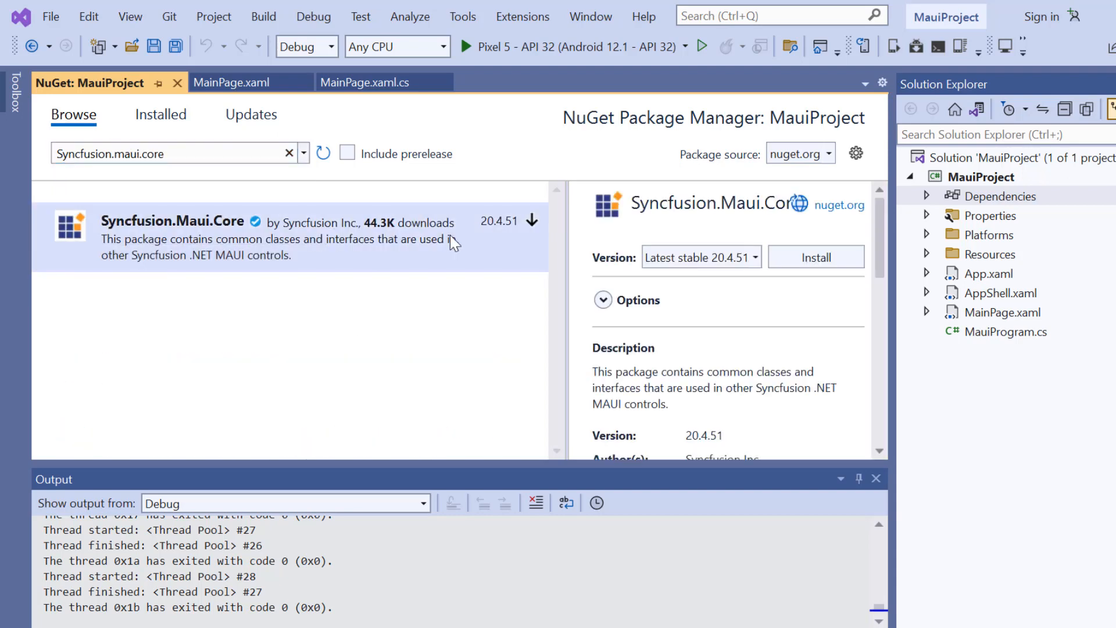
{"action": "left_click", "coordinate": [816, 257]}
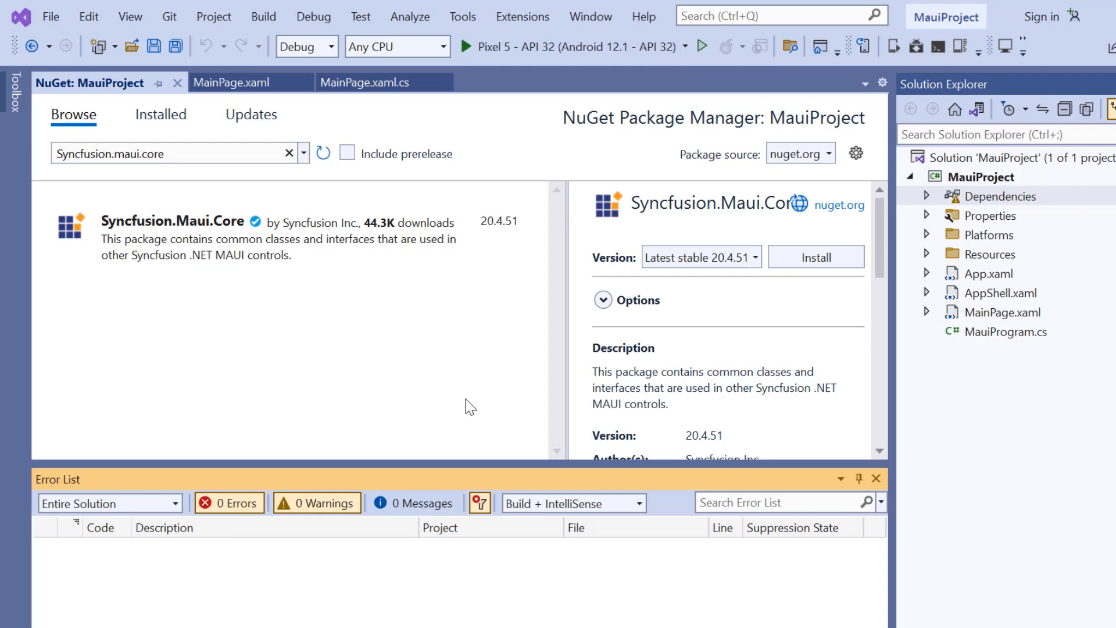
{"action": "mouse_move", "coordinate": [492, 415]}
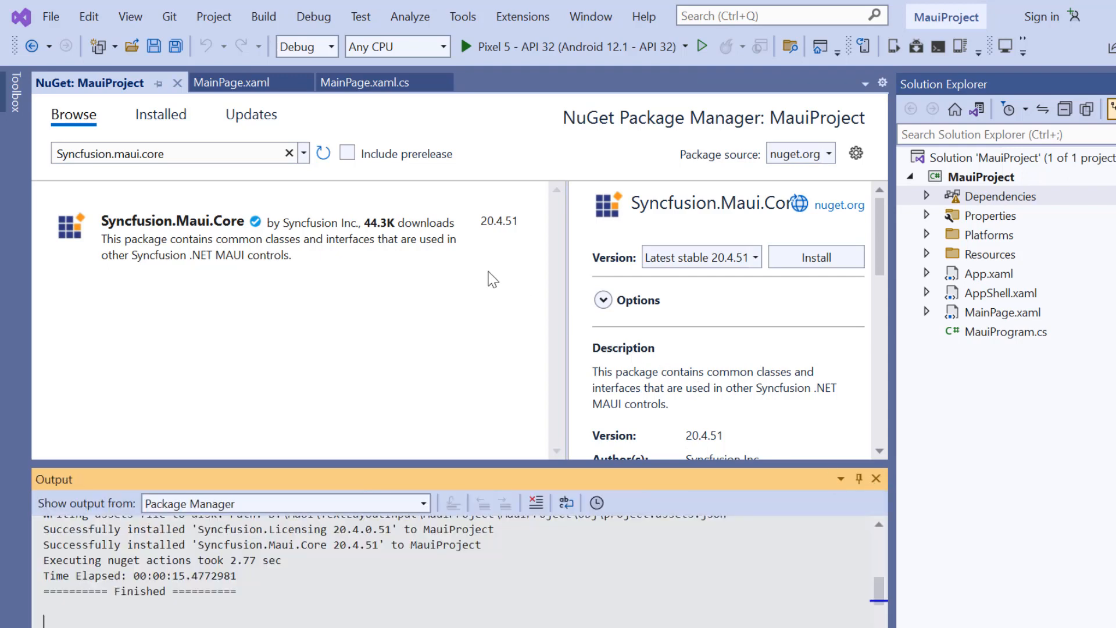
{"action": "mouse_move", "coordinate": [1004, 338]}
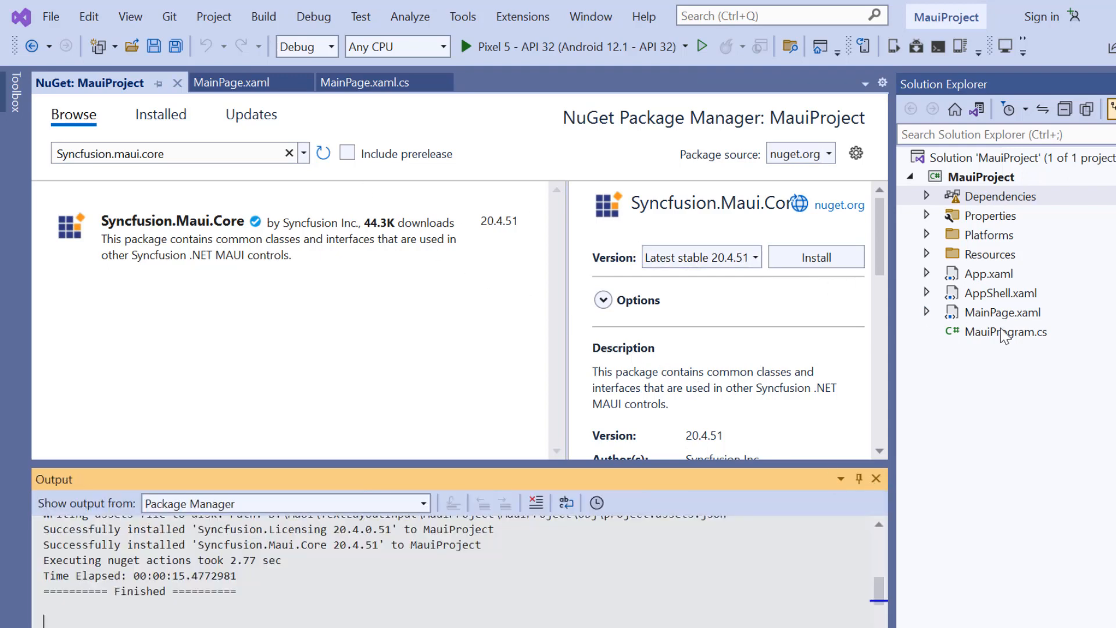
Step: Import Syncfusion.Maui.Core.Hosting in MauiProgram.cs, chain ConfigureSyncfusionCore() on the builder, and save
{"action": "left_click", "coordinate": [1005, 331]}
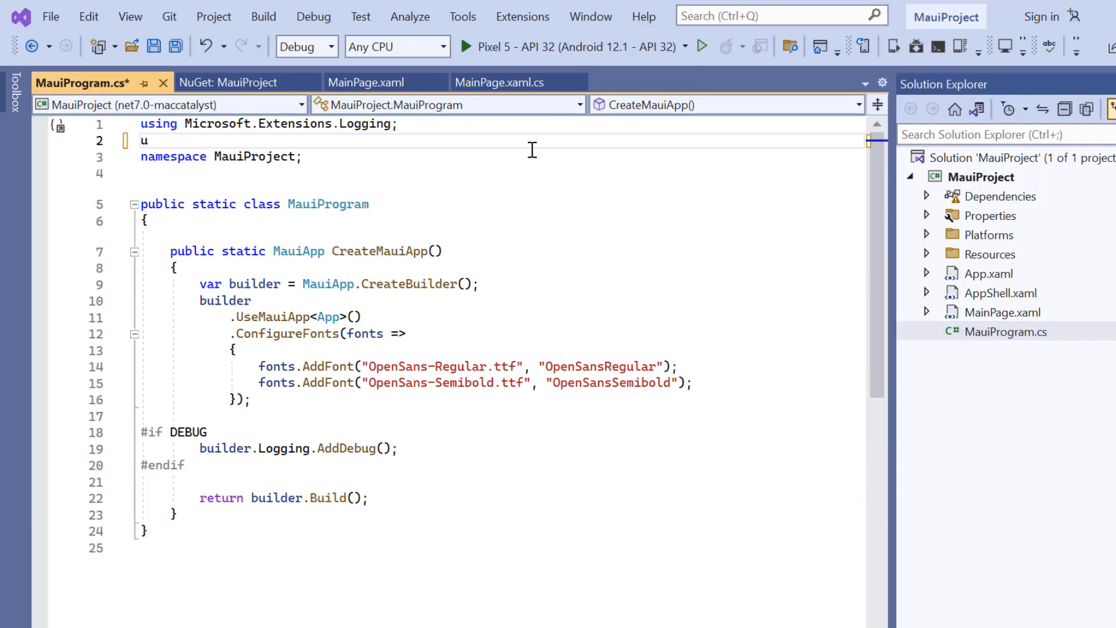
{"action": "type", "text": "sing"}
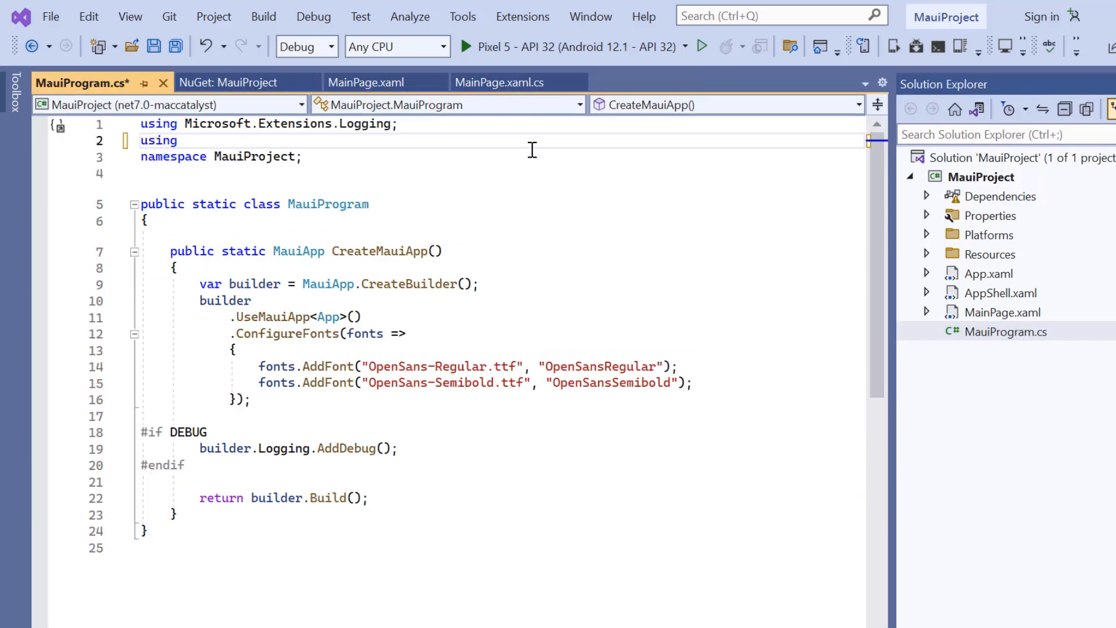
{"action": "type", "text": "Syncfusion."}
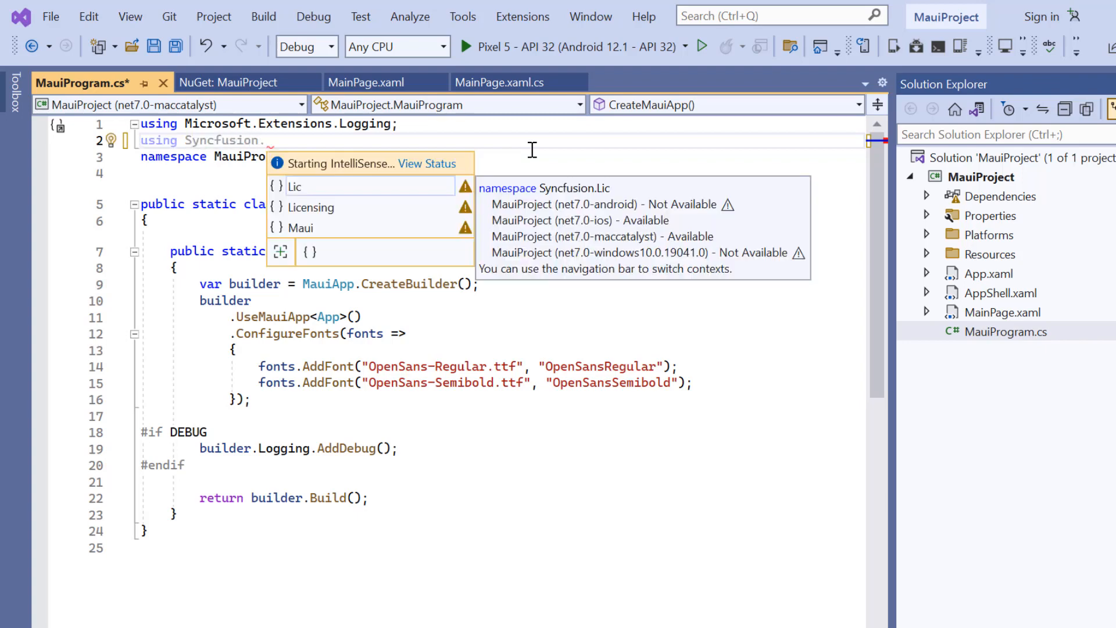
{"action": "type", "text": "Maui."}
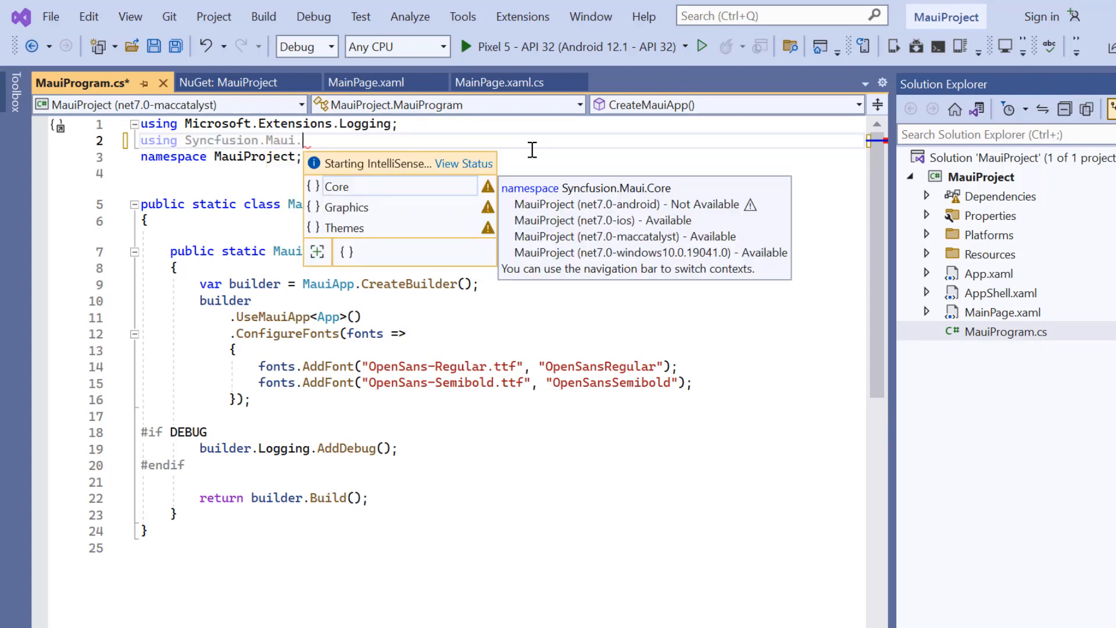
{"action": "type", "text": "Core.Hosting;"}
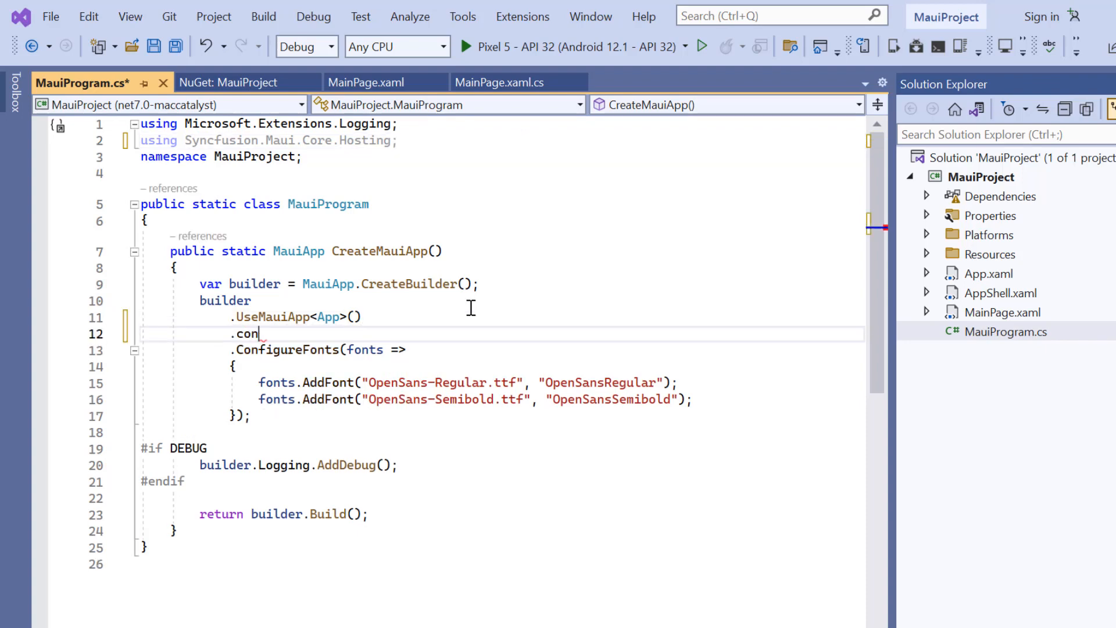
{"action": "type", "text": "figureS"}
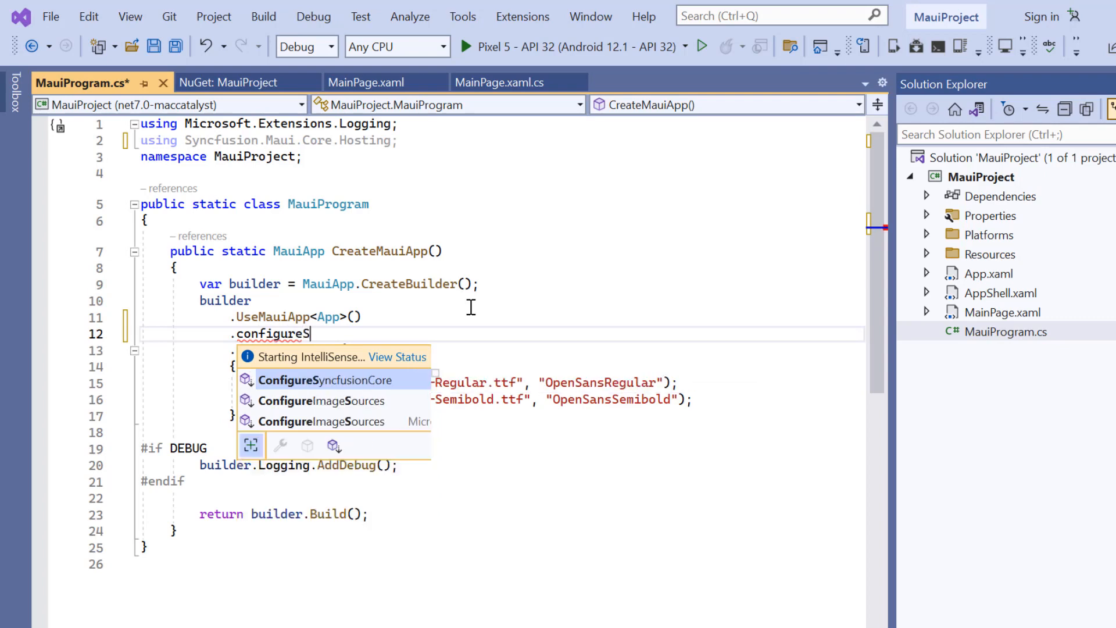
{"action": "key", "text": "Tab"}
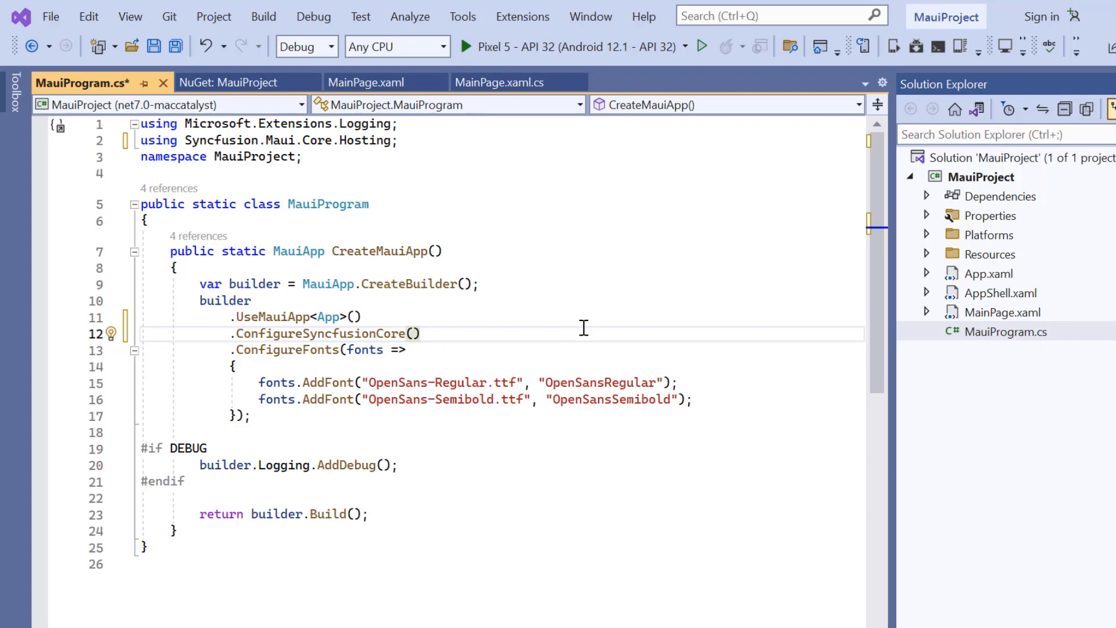
{"action": "key", "text": "Ctrl+S"}
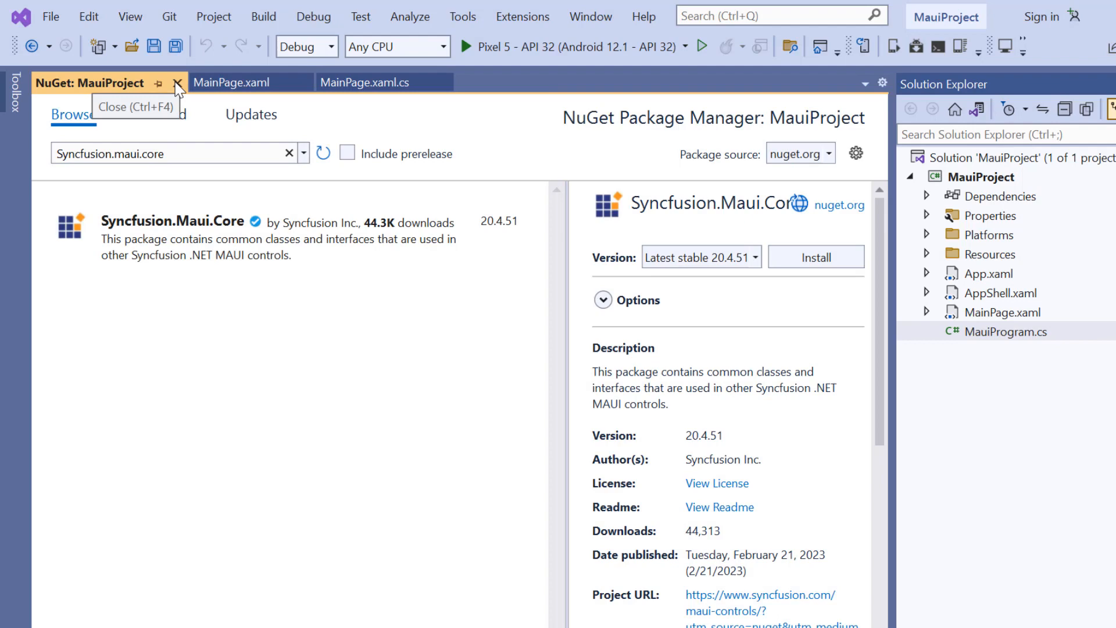
Step: Close NuGet and add SyncfusionLicenseProvider.RegisterLicense with the license key in App.xaml.cs
{"action": "left_click", "coordinate": [176, 83]}
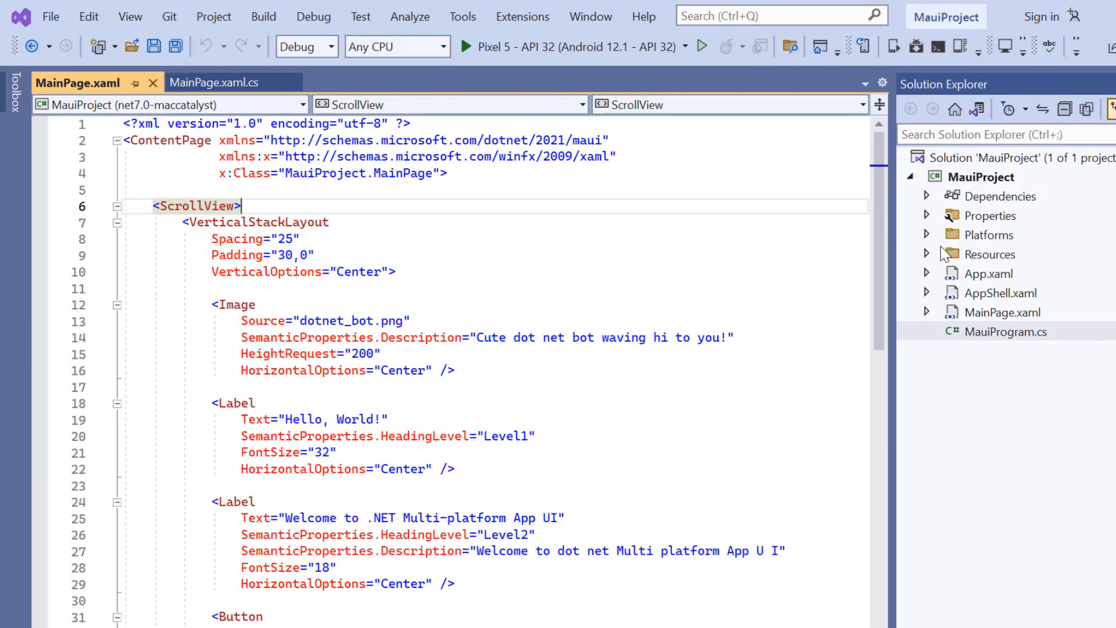
{"action": "left_click", "coordinate": [927, 274]}
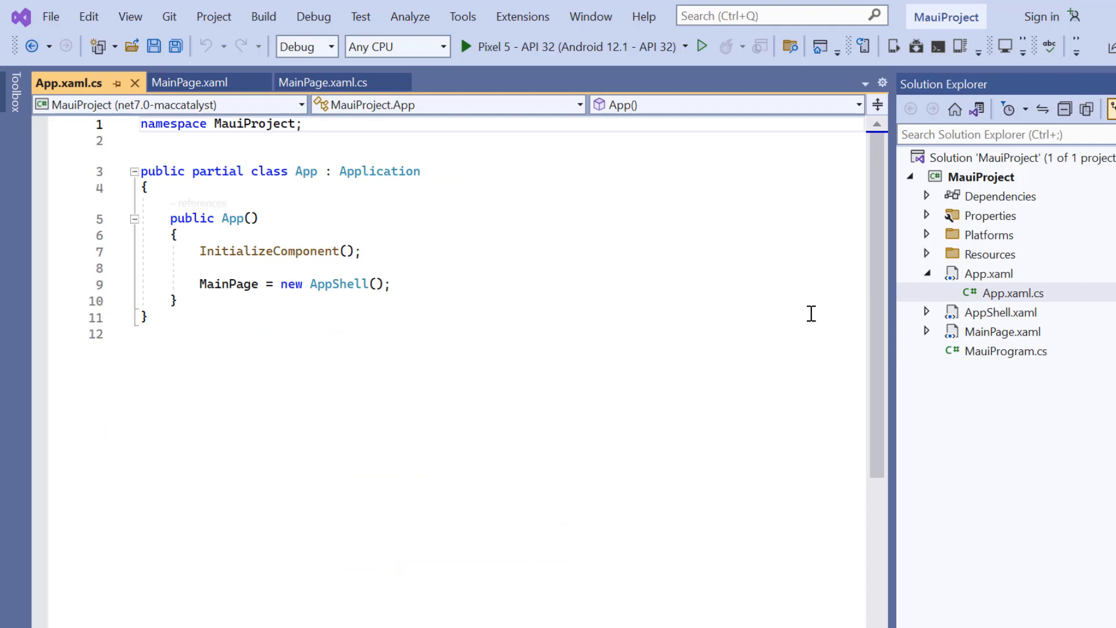
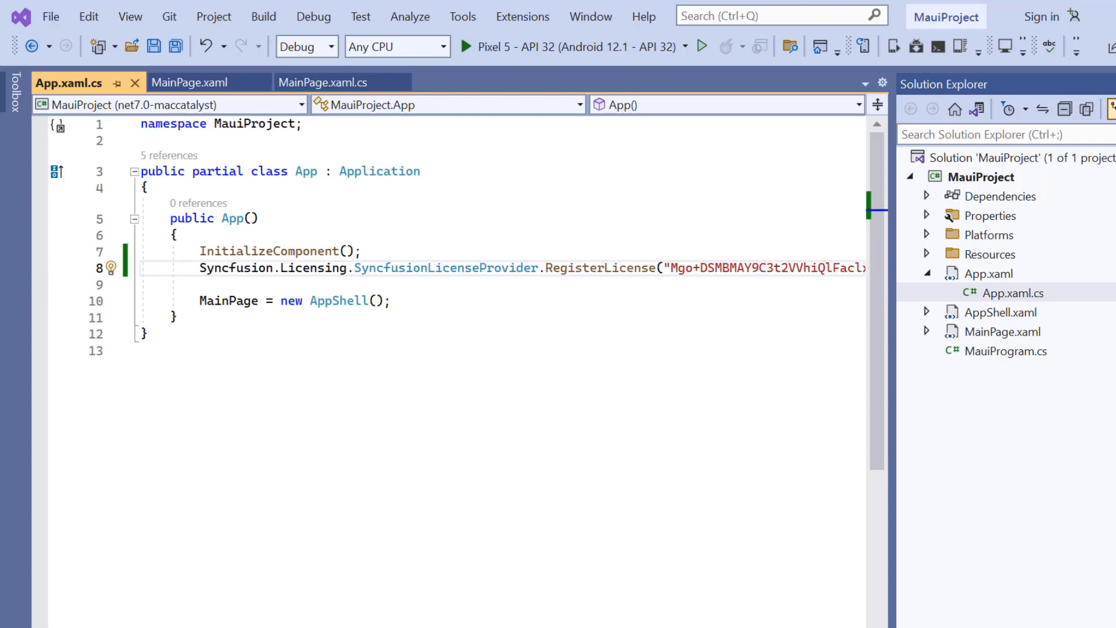
{"action": "mouse_move", "coordinate": [566, 531]}
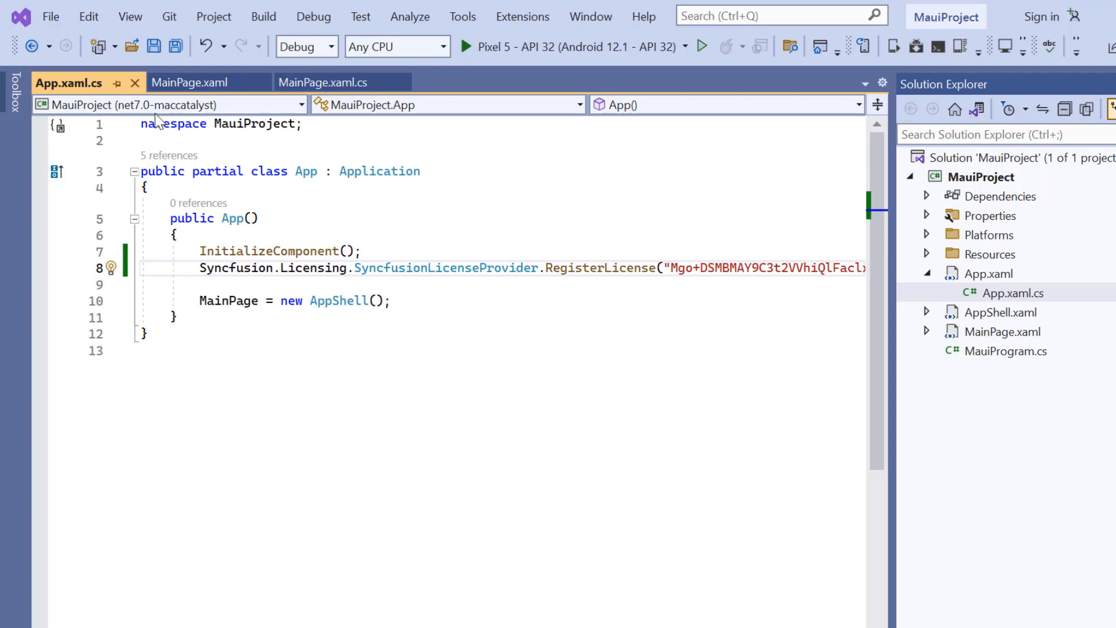
Step: Remove the default ScrollView from MainPage.xaml and declare the xmlns:sf Syncfusion namespace
{"action": "left_click", "coordinate": [205, 82]}
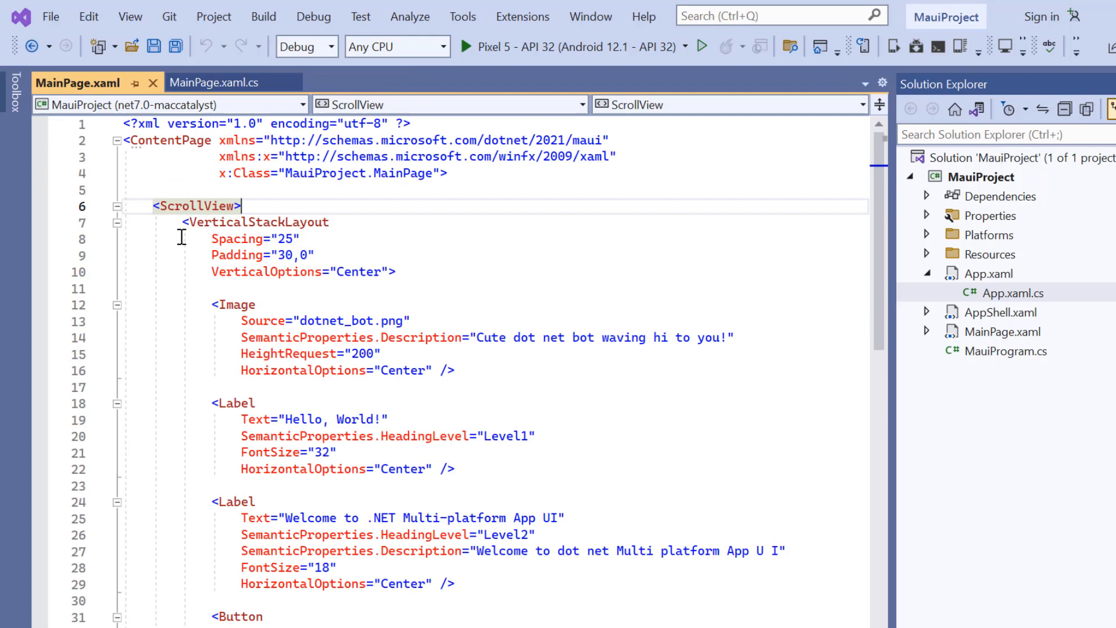
{"action": "left_click", "coordinate": [115, 206]}
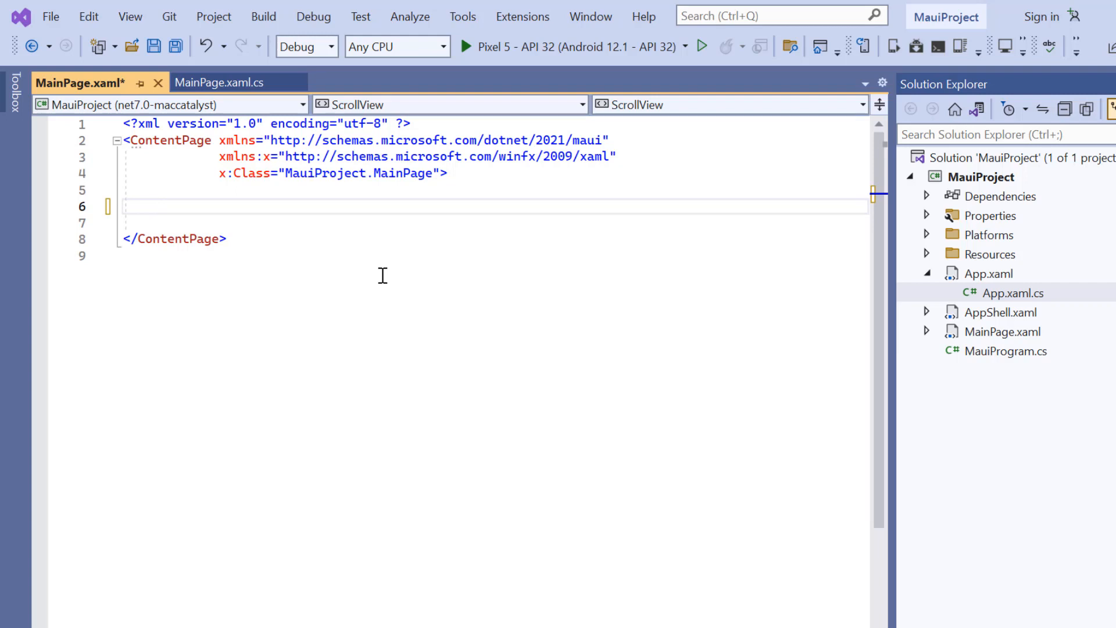
{"action": "type", "text": "xmlns:"}
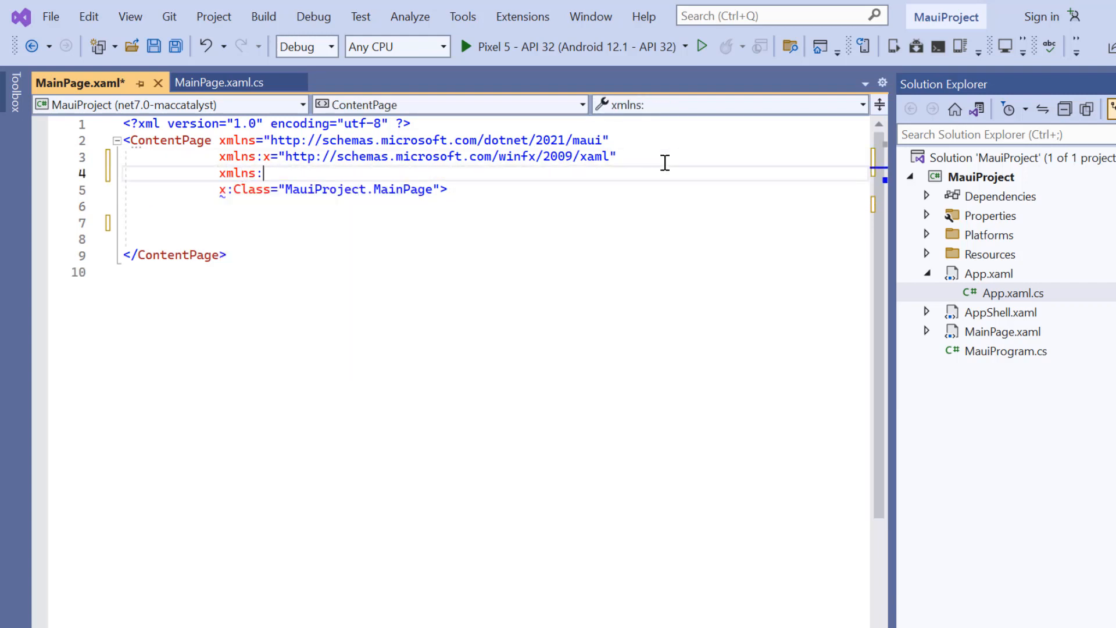
{"action": "type", "text": "sf=\"\""}
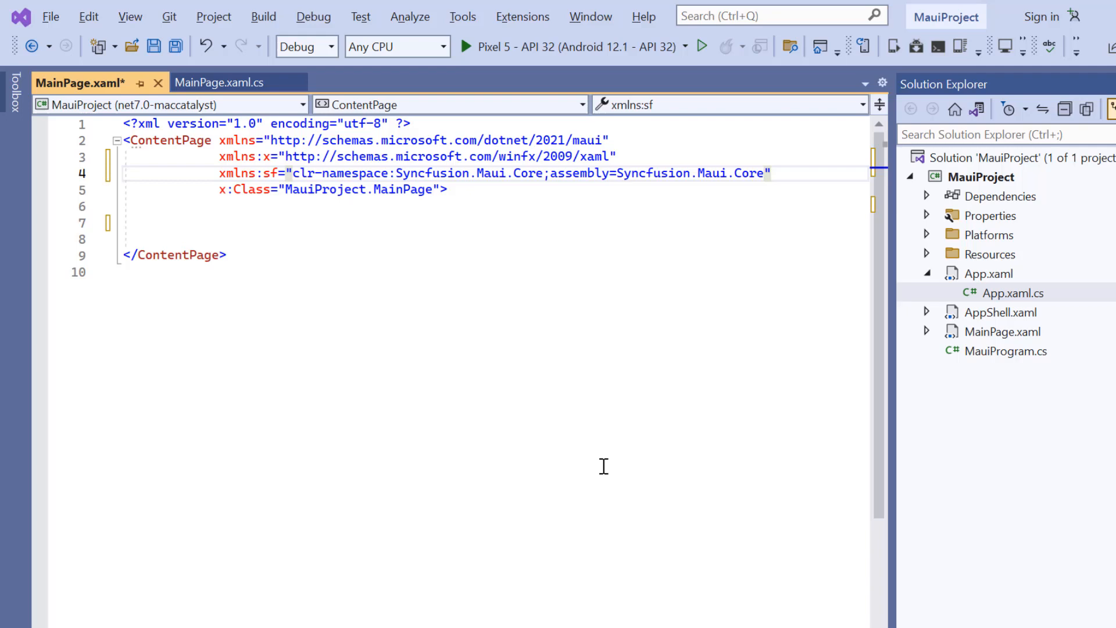
Step: Add an sf:SfTextInputLayout containing an Entry element
{"action": "type", "text": "<sf:S"}
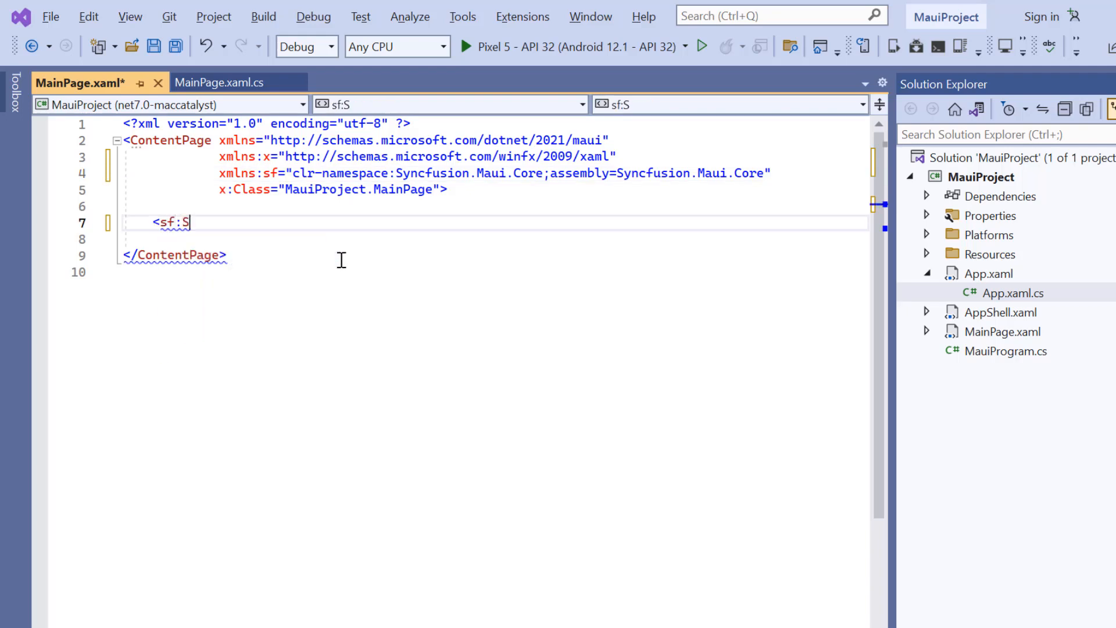
{"action": "type", "text": "fT"}
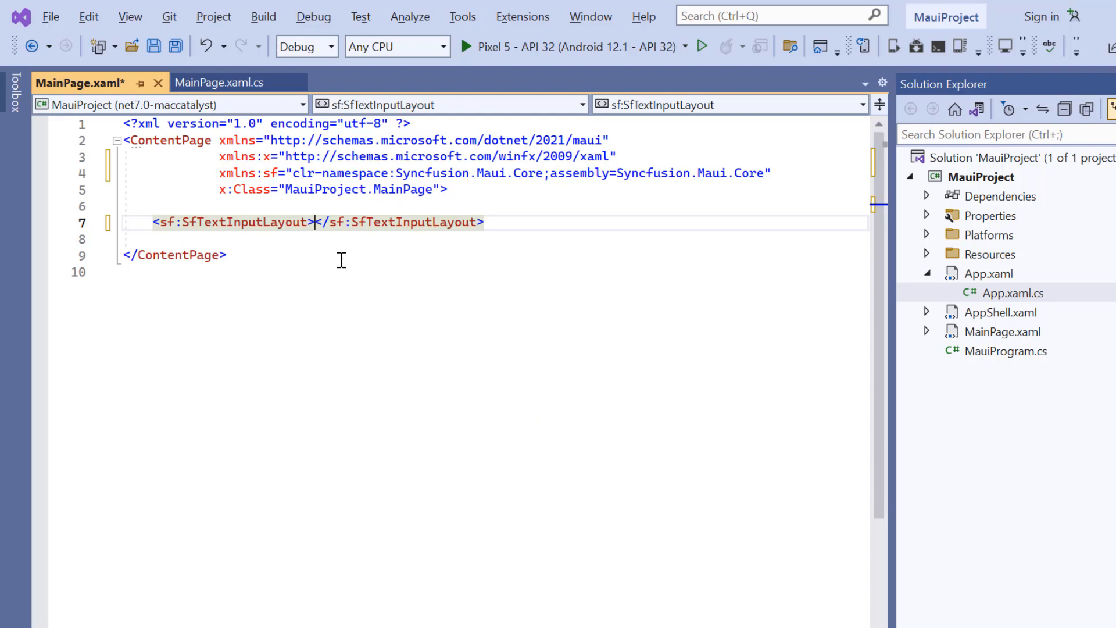
{"action": "type", "text": "<"}
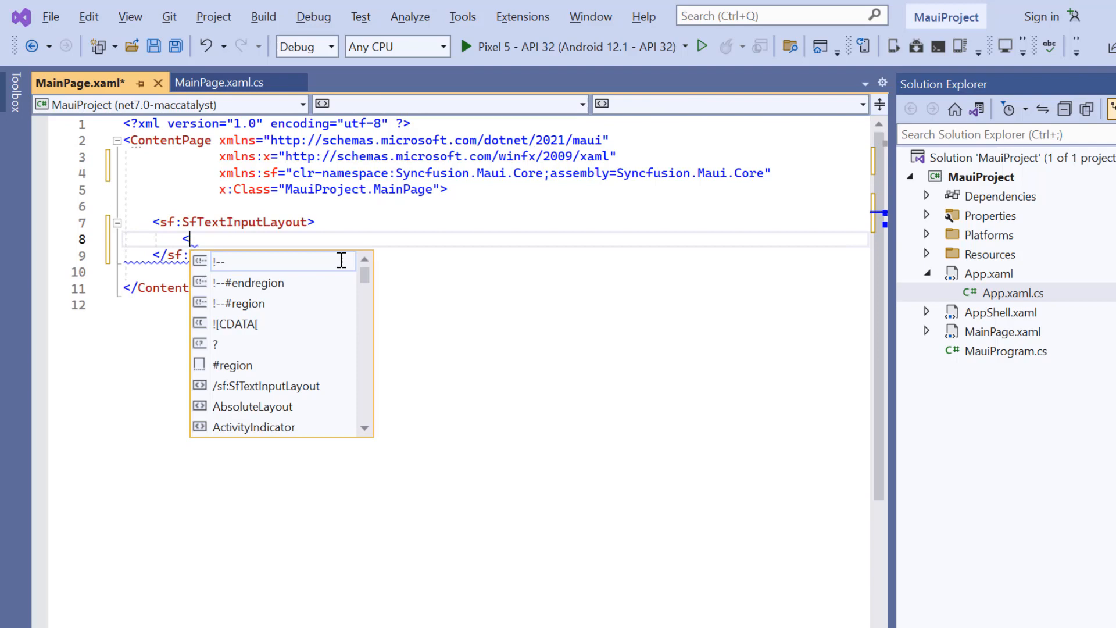
{"action": "type", "text": "Entry"}
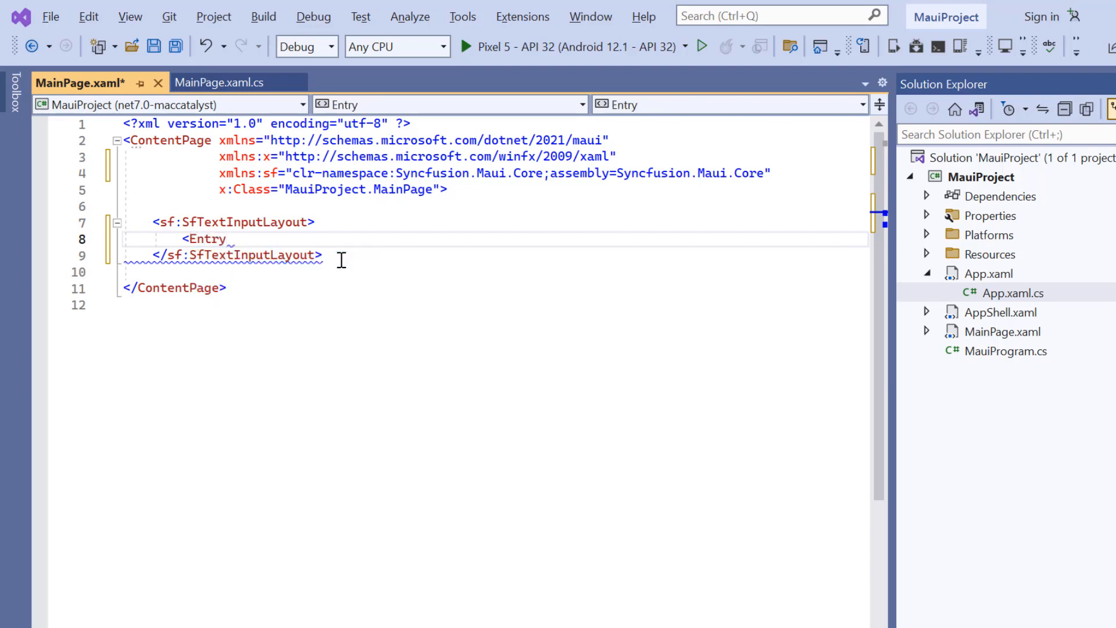
{"action": "type", "text": "/>"}
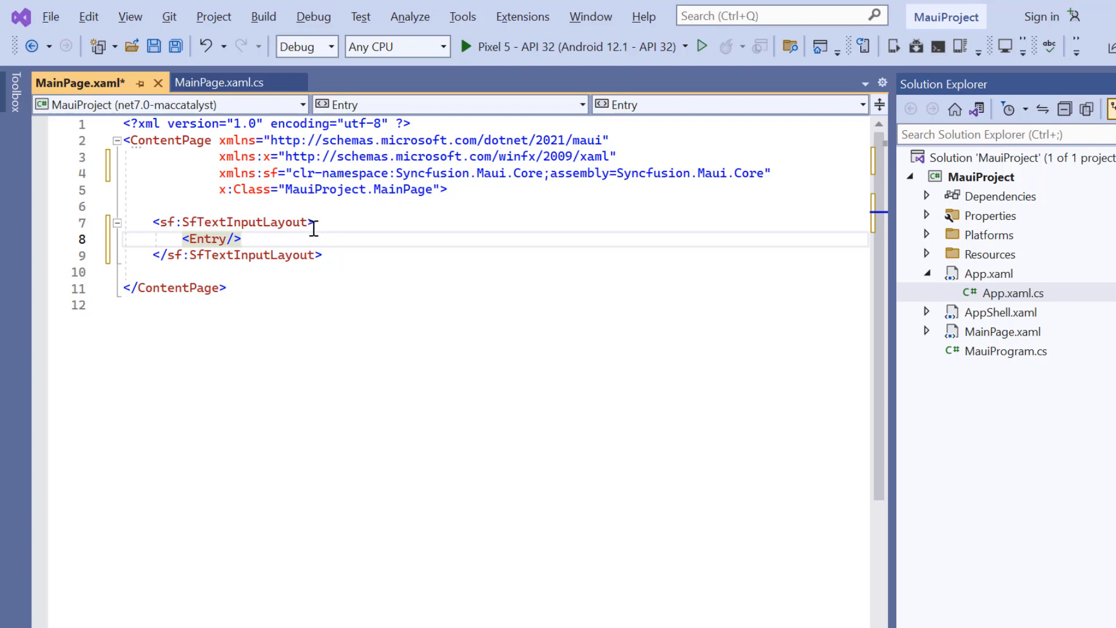
Step: Give the SfTextInputLayout Hint 'Password' and WidthRequest 300 inside a centred VerticalStackLayout
{"action": "type", "text": "\" \""}
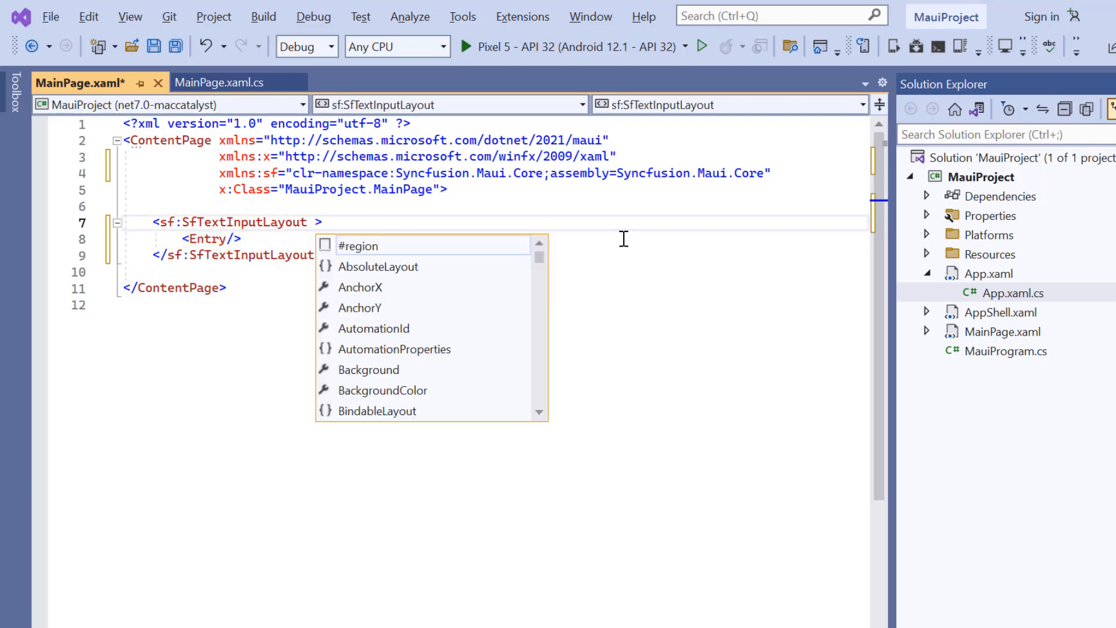
{"action": "type", "text": "Hint=\""}
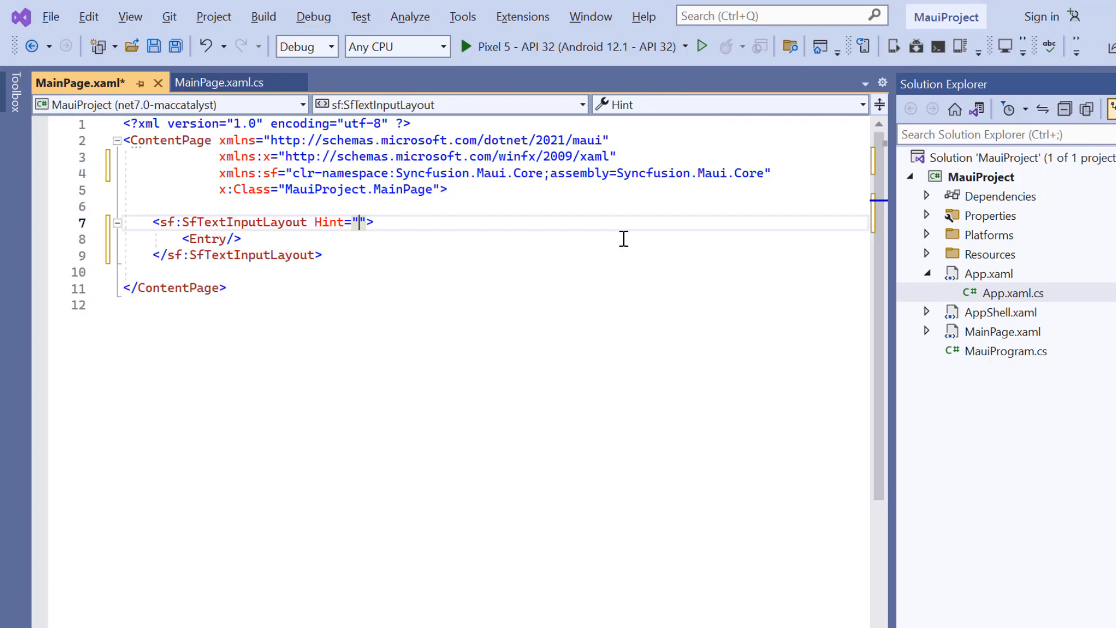
{"action": "type", "text": "Password"}
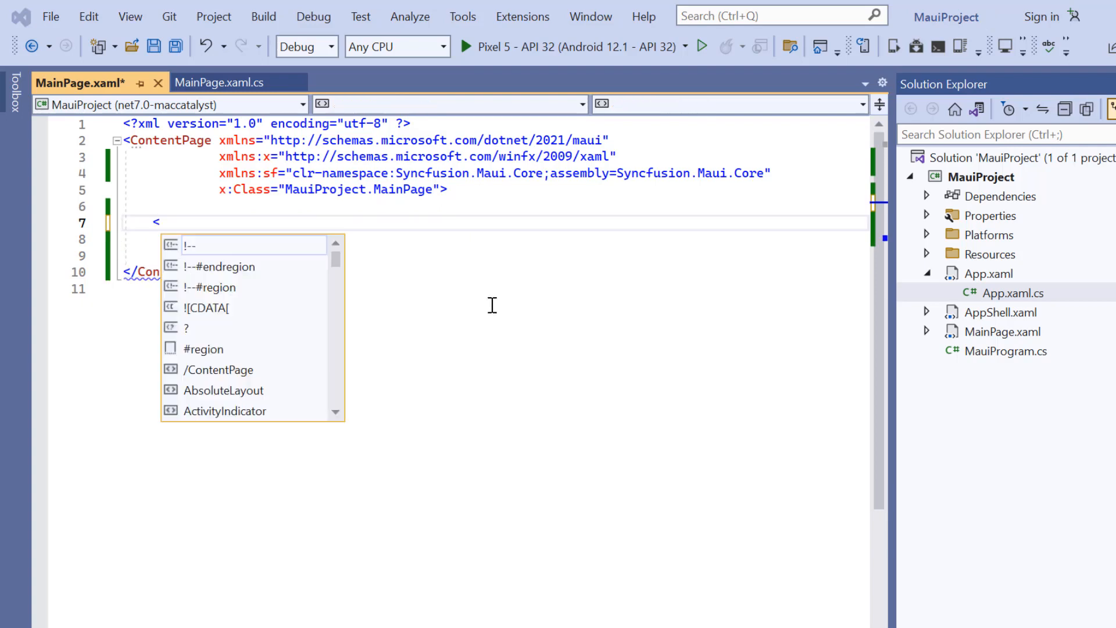
{"action": "type", "text": "VerticalStackLayout"}
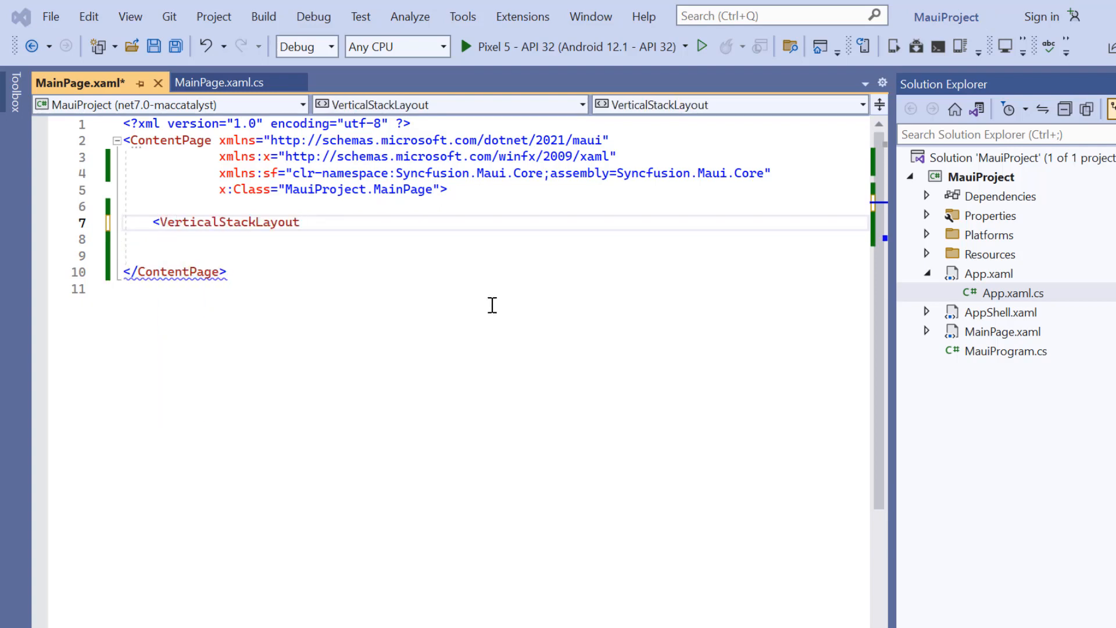
{"action": "type", "text": ">"}
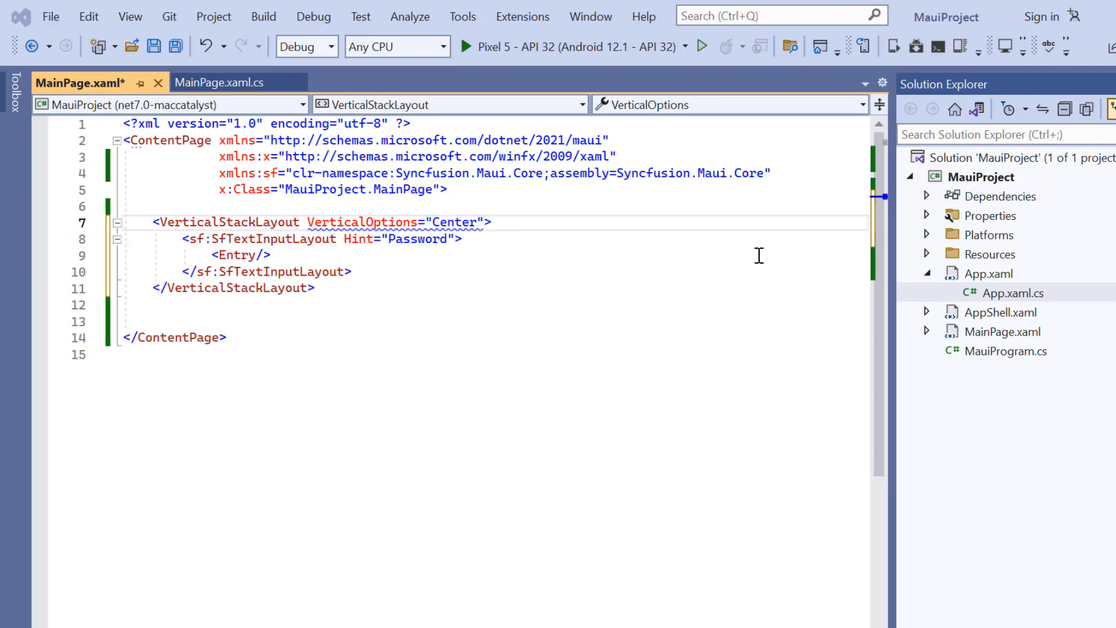
{"action": "type", "text": "W"}
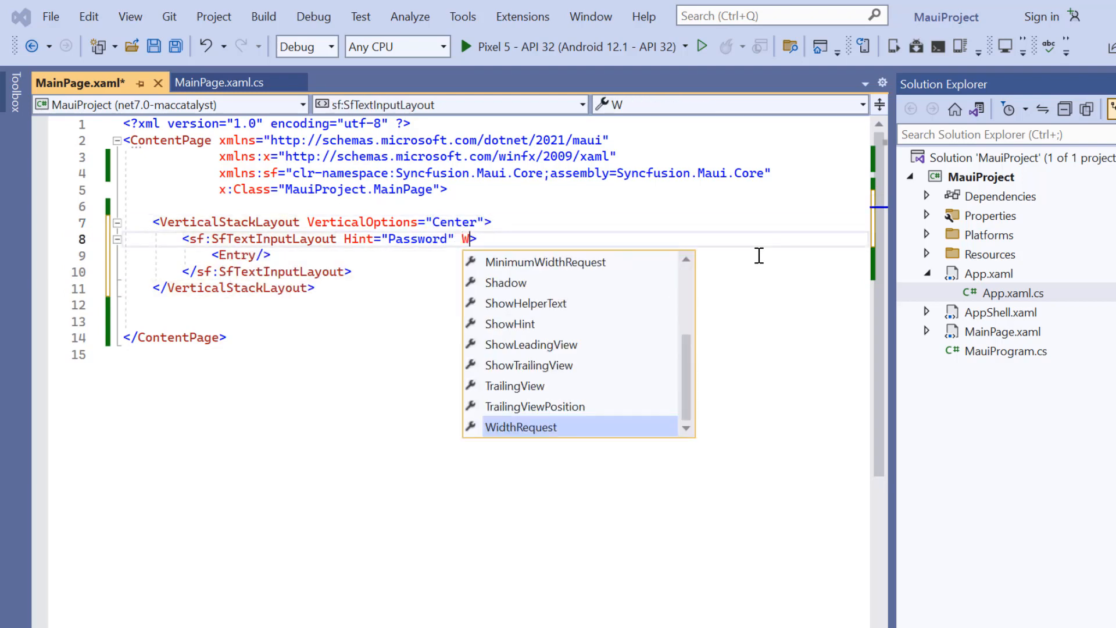
{"action": "type", "text": "idthRequest=\"30\""}
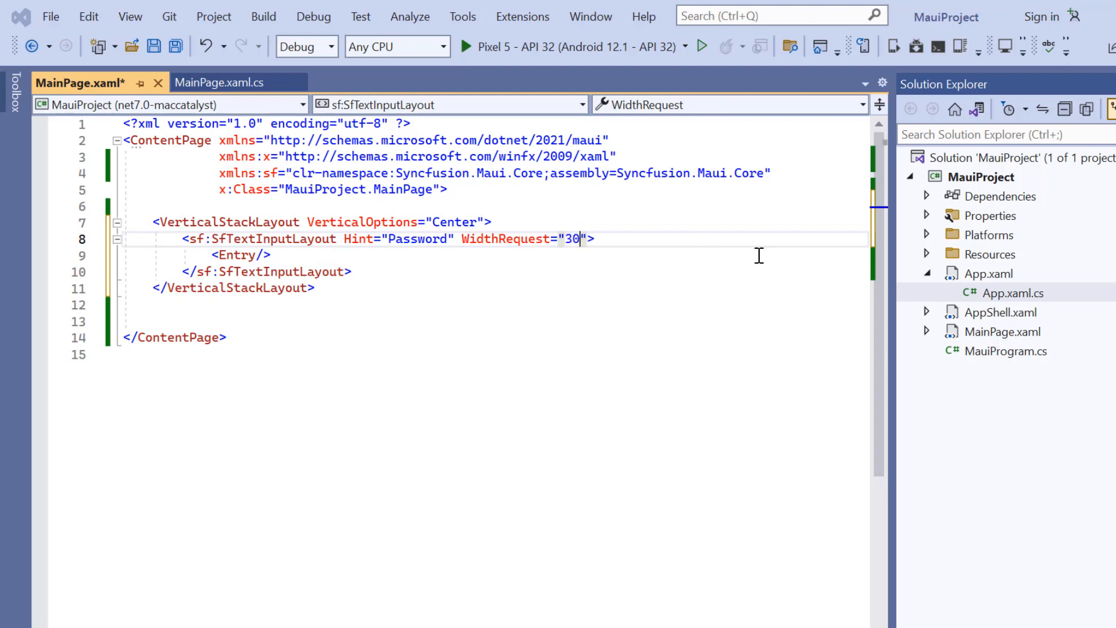
{"action": "type", "text": "0"}
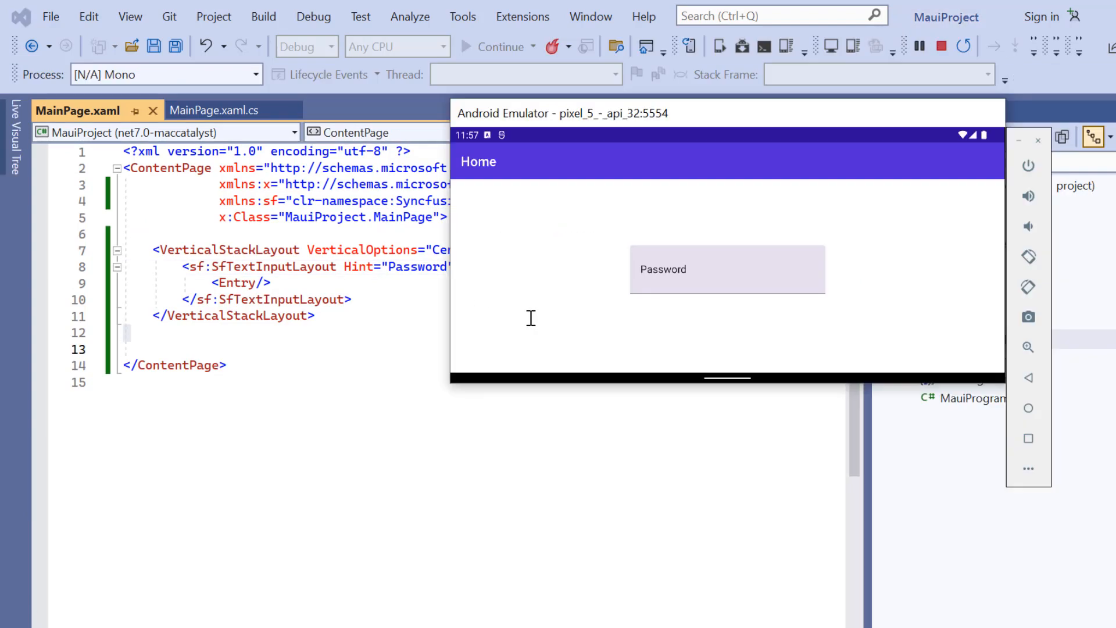
{"action": "mouse_move", "coordinate": [533, 324]}
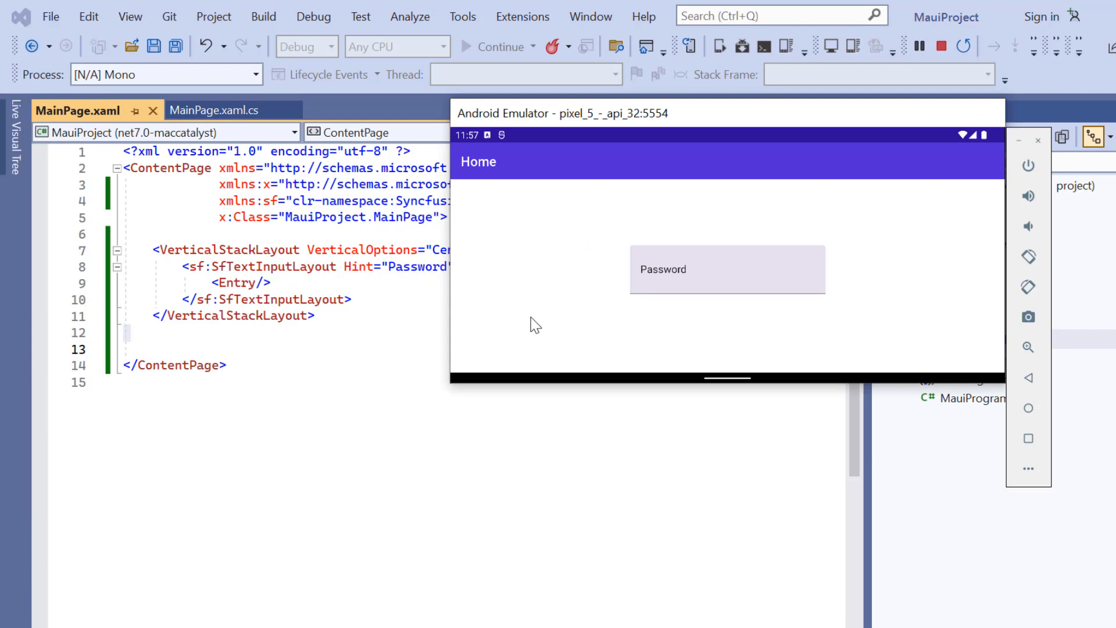
{"action": "mouse_move", "coordinate": [672, 297]}
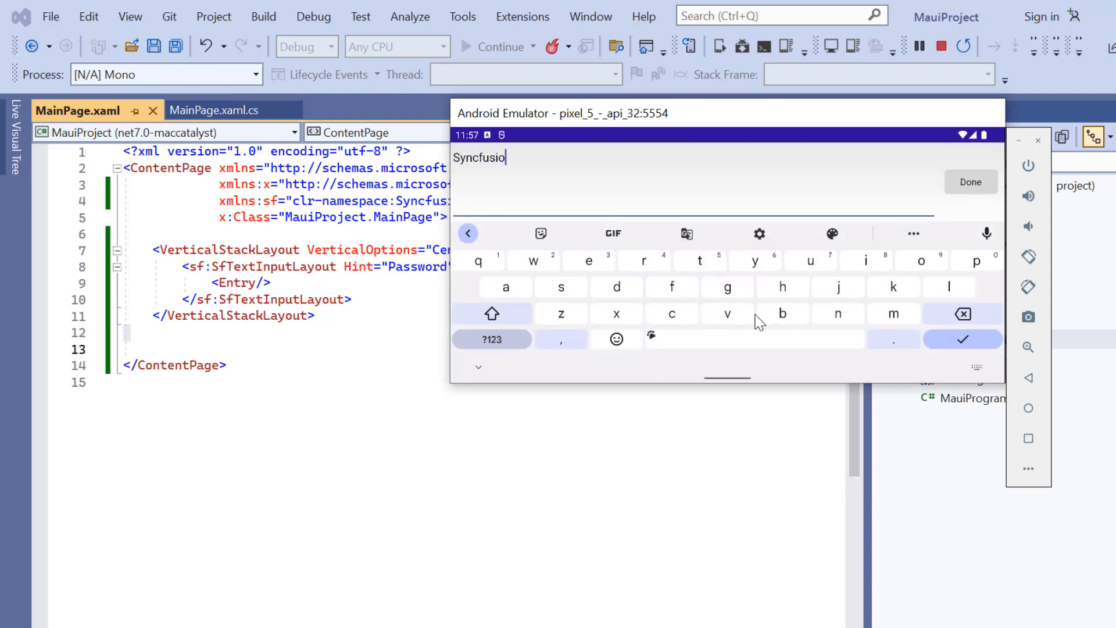
{"action": "type", "text": "123"}
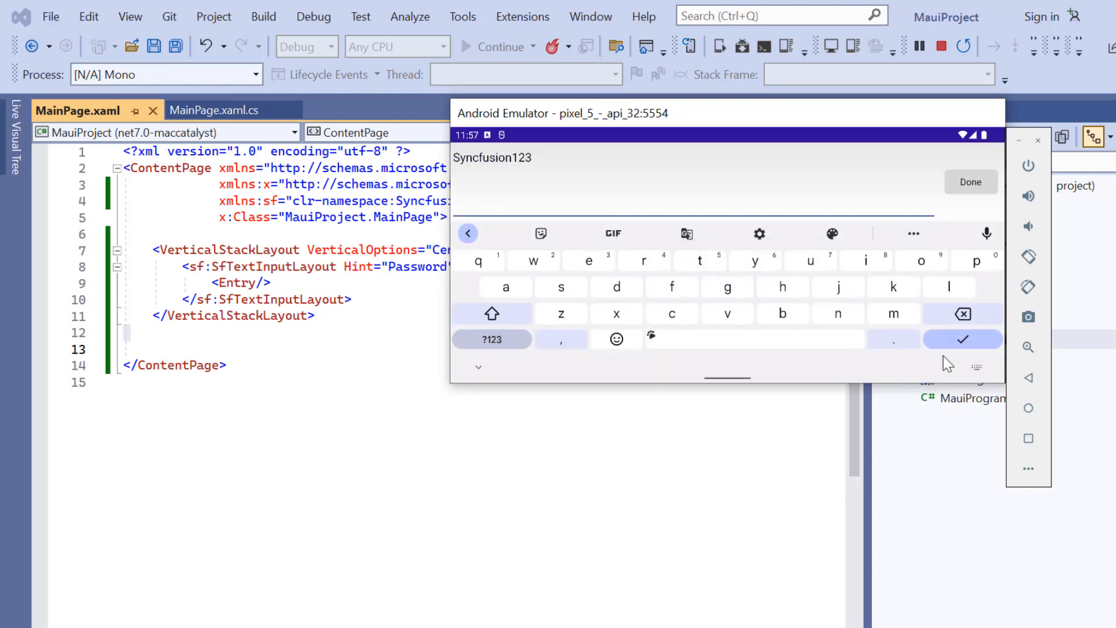
{"action": "left_click", "coordinate": [970, 182]}
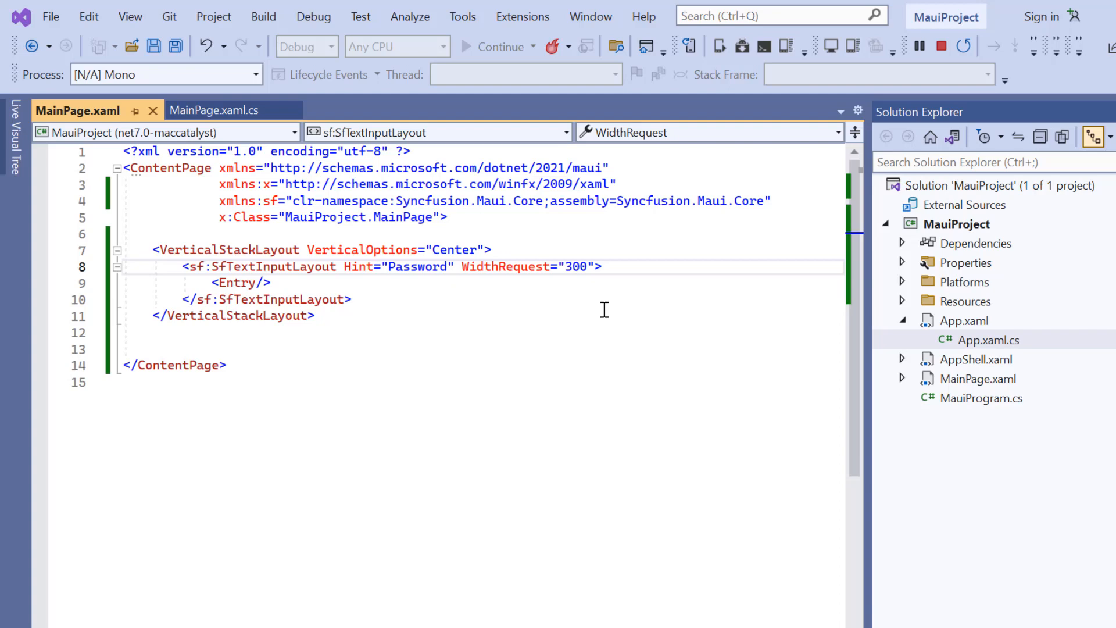
Step: Set IsHintAlwaysFloated to True, check the running app, and return to the code
{"action": "key", "text": "Enter"}
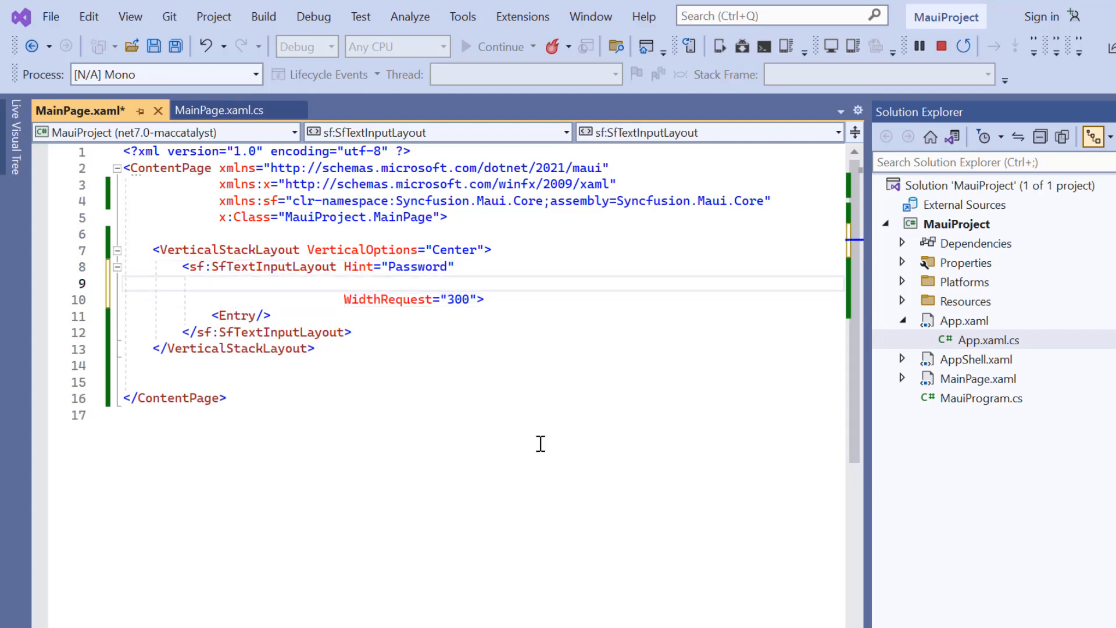
{"action": "type", "text": "IsHintAlwaysFloated=\"True"}
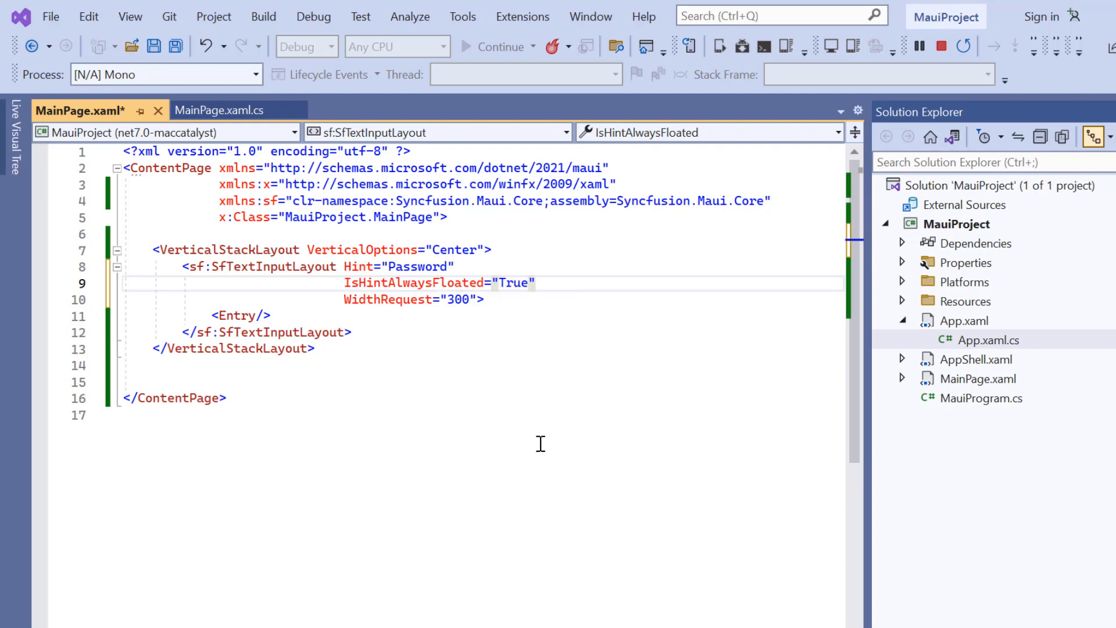
{"action": "left_click", "coordinate": [495, 46]}
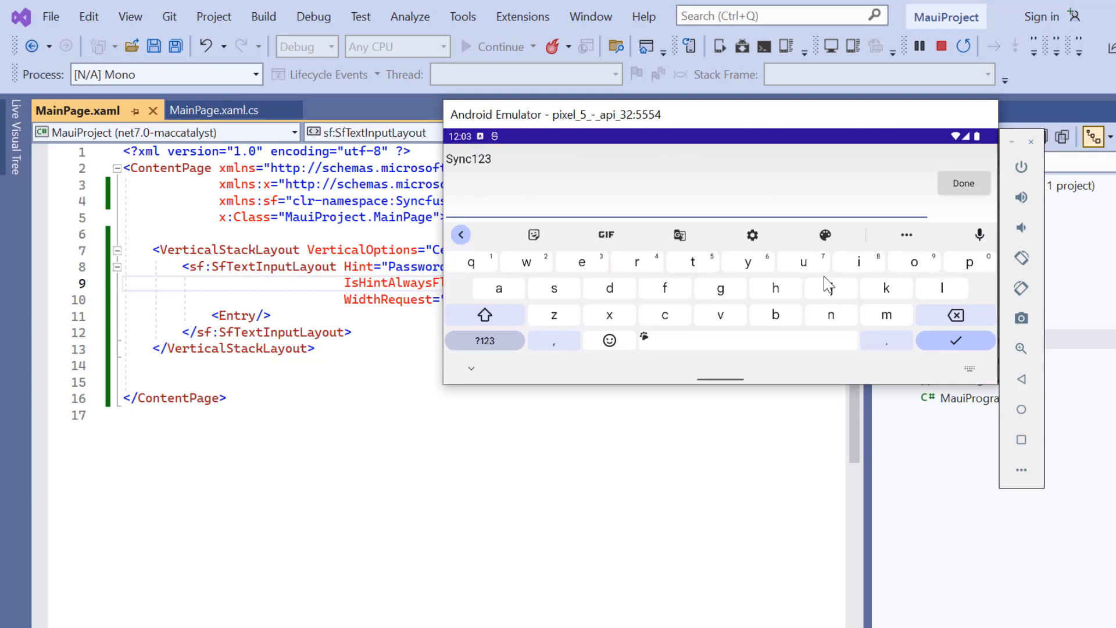
{"action": "left_click", "coordinate": [963, 183]}
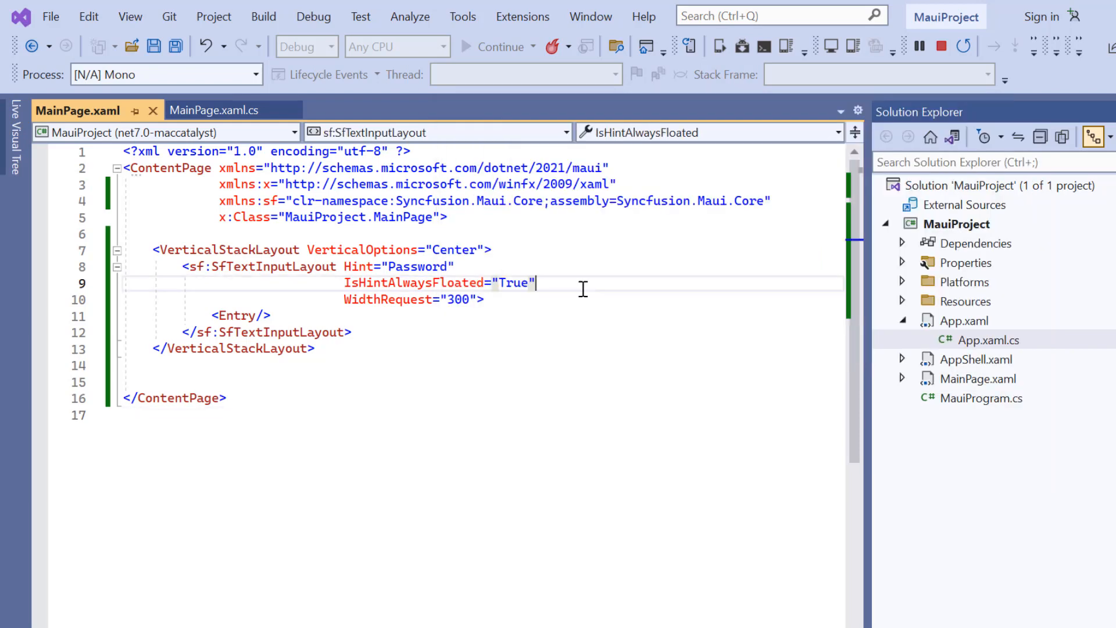
Step: Add EnablePasswordVisibilityToggle="True" and use the emulator's eye icon to mask the password
{"action": "type", "text": "EnablePasswor"}
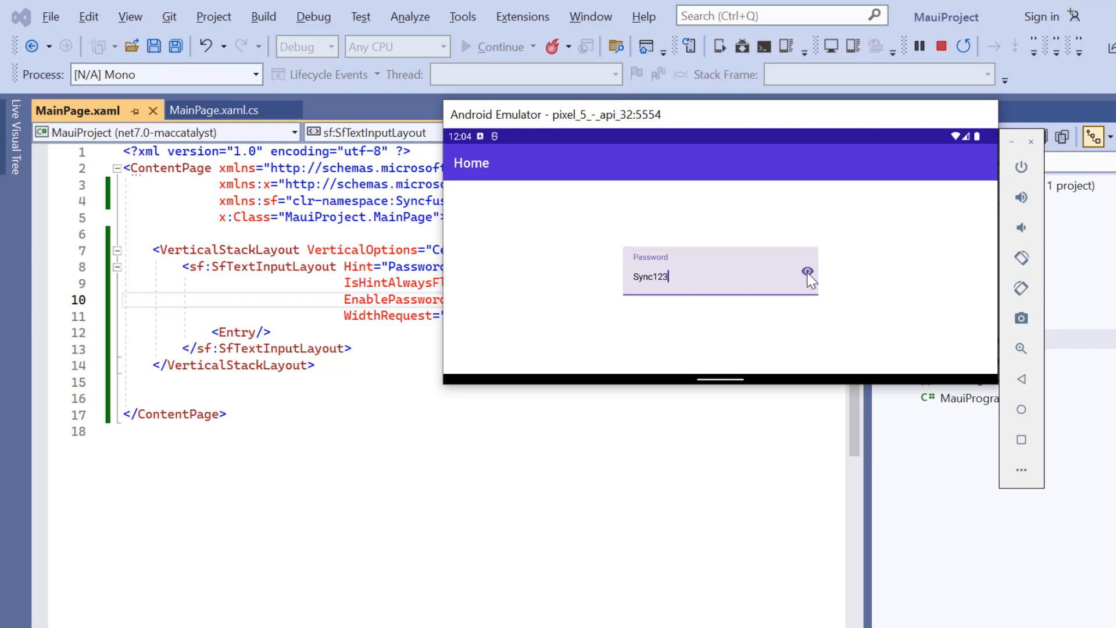
{"action": "left_click", "coordinate": [806, 274]}
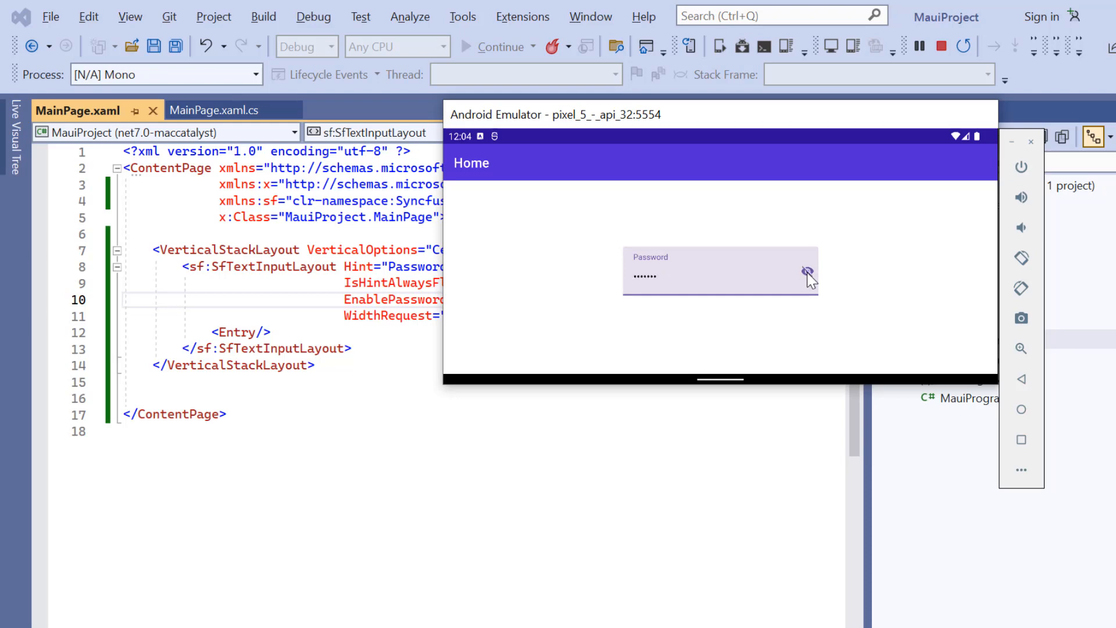
{"action": "mouse_move", "coordinate": [884, 282]}
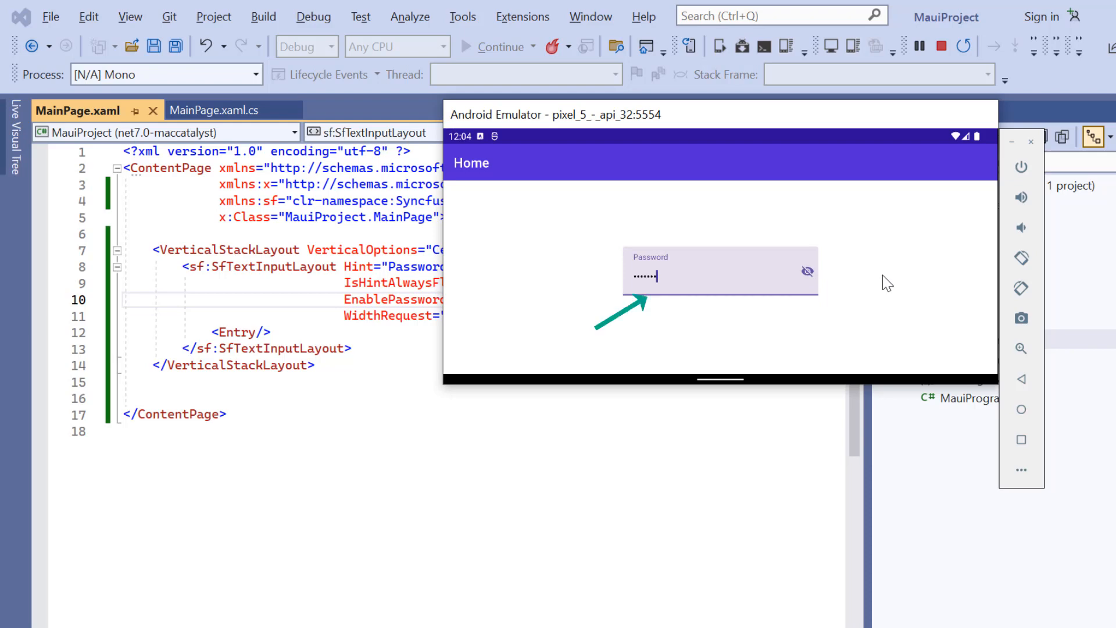
{"action": "mouse_move", "coordinate": [409, 354]}
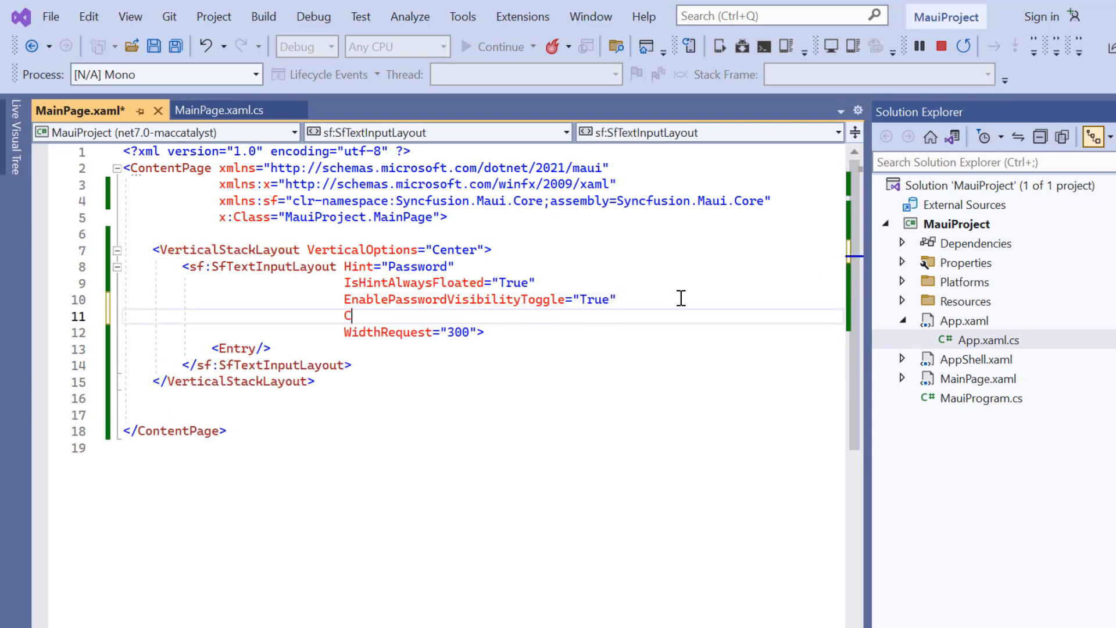
Step: Set ContainerType to Outlined and add OutlineCornerRadius 8 and InputViewPadding 0,5,0,5 on the password layout
{"action": "type", "text": "ContainerType=\"\""}
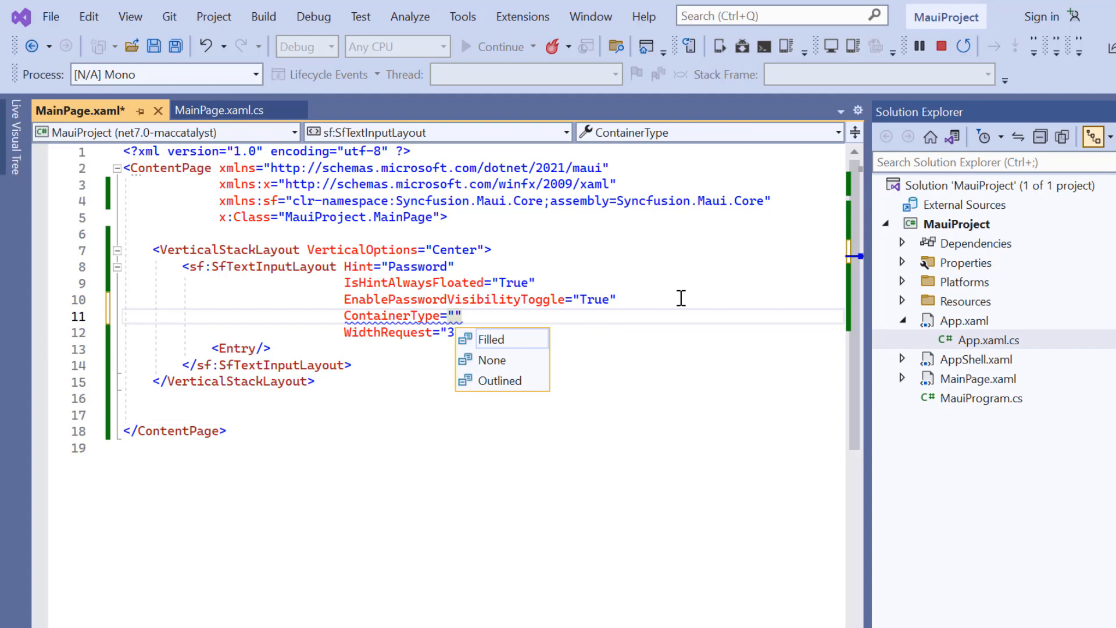
{"action": "mouse_move", "coordinate": [500, 380]}
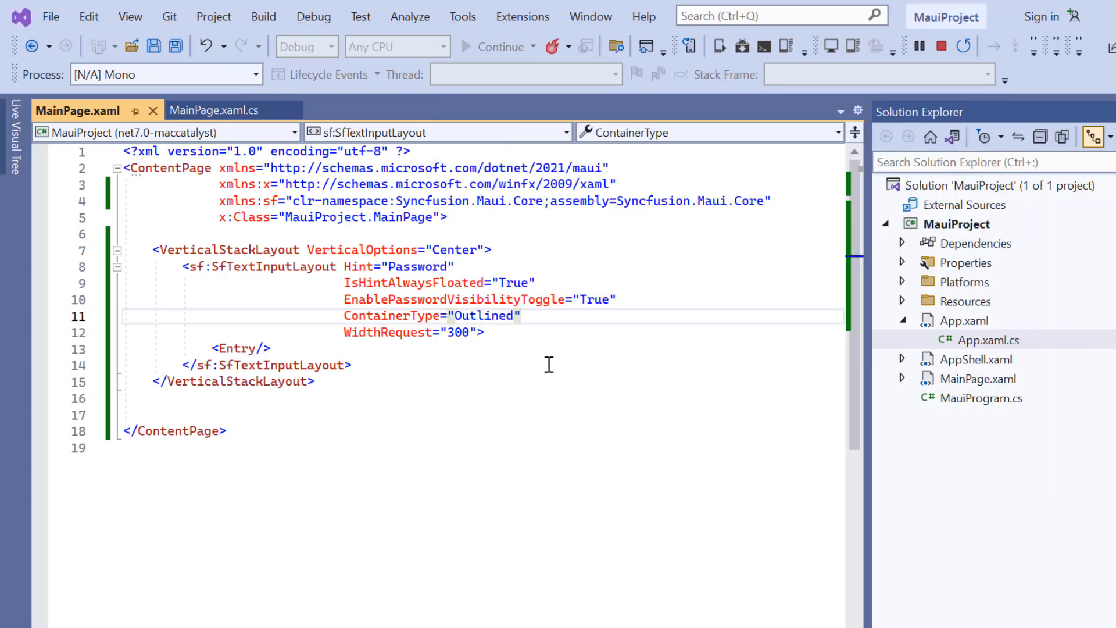
{"action": "type", "text": "OutlineCornerRadius=\"8"}
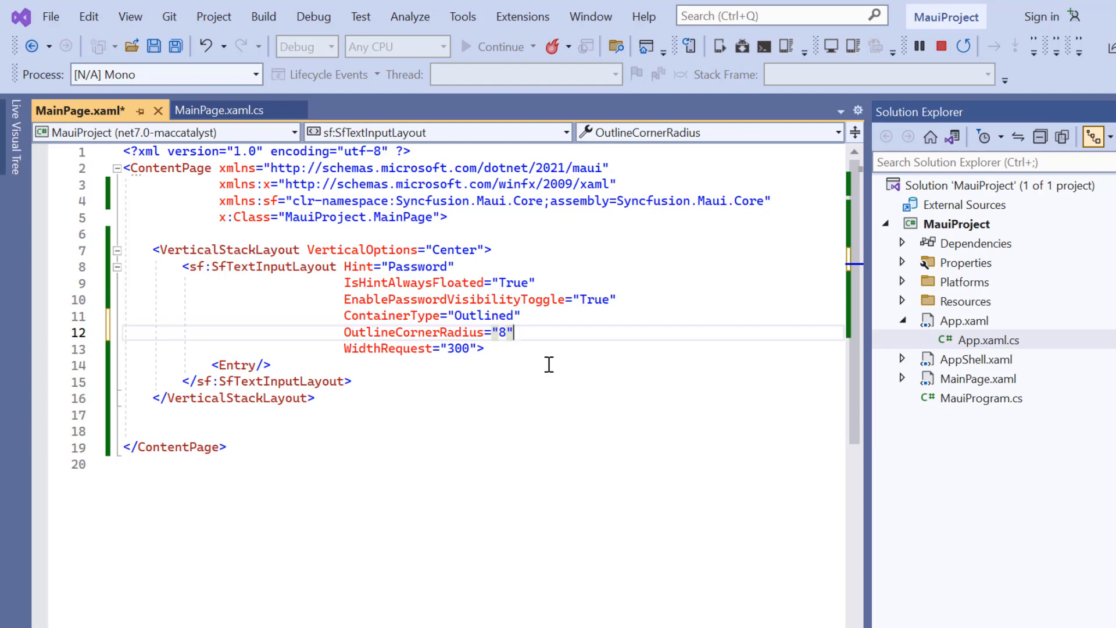
{"action": "key", "text": "Enter"}
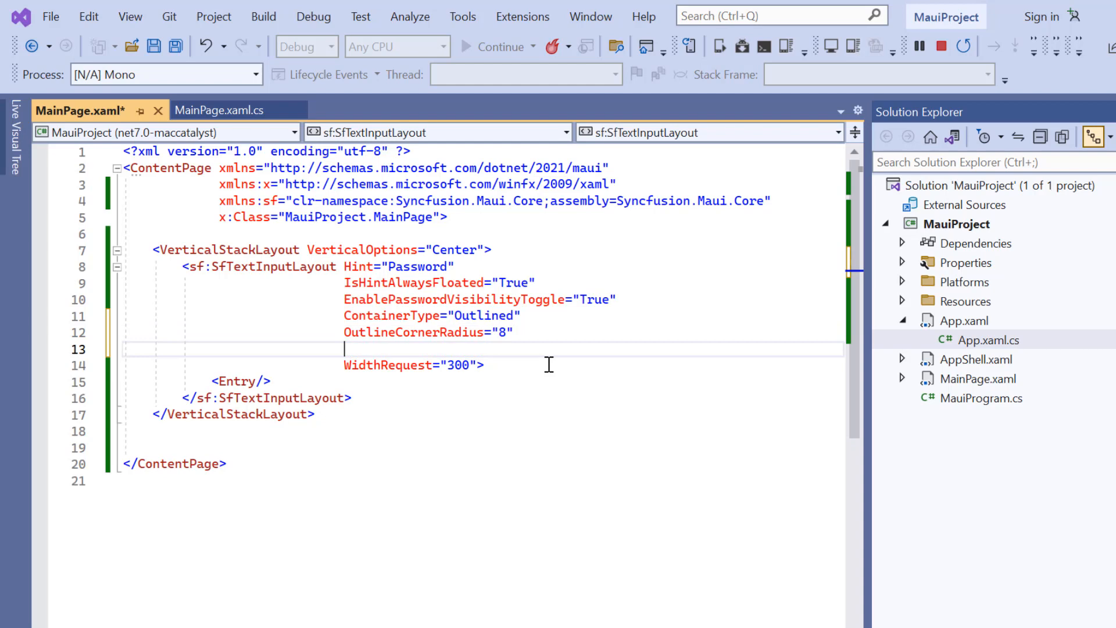
{"action": "type", "text": "InputViewPadding=\""}
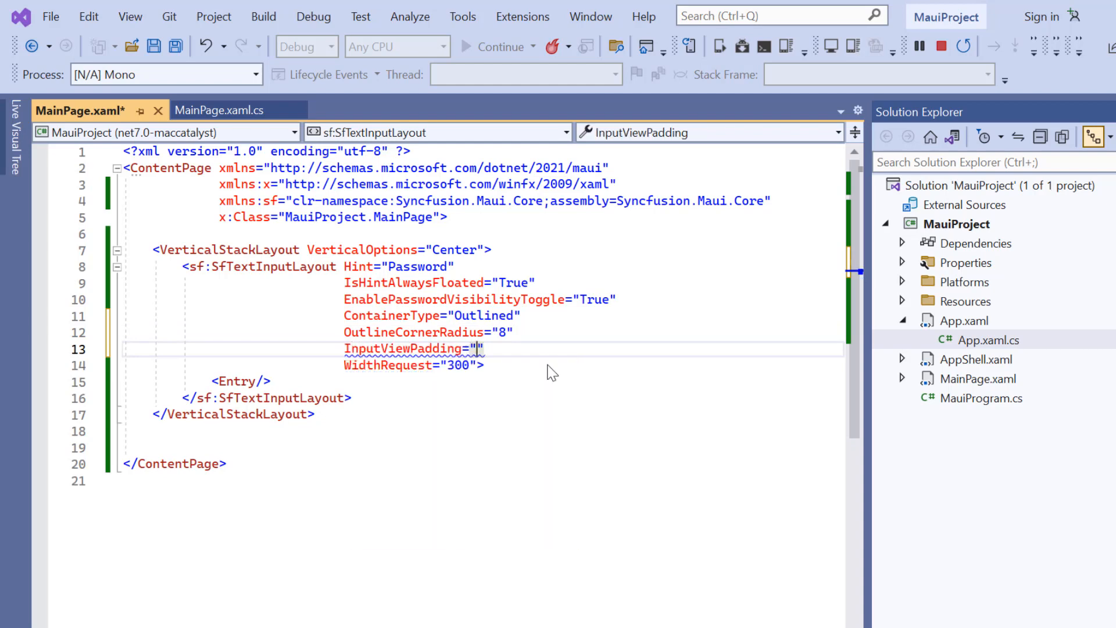
{"action": "type", "text": "0,5"}
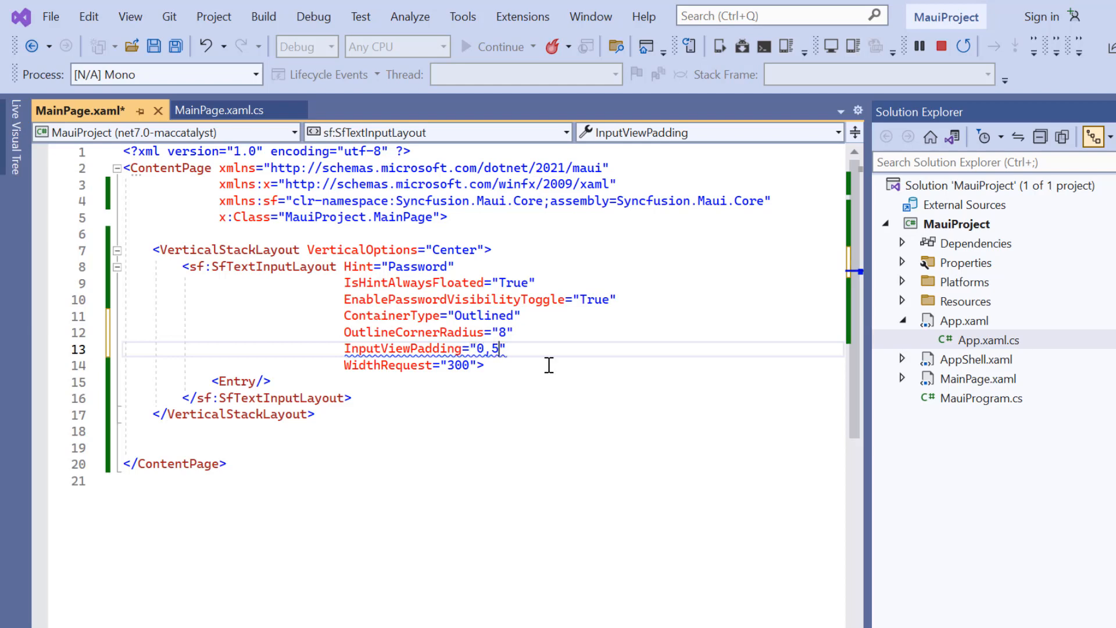
{"action": "type", "text": ",0,5"}
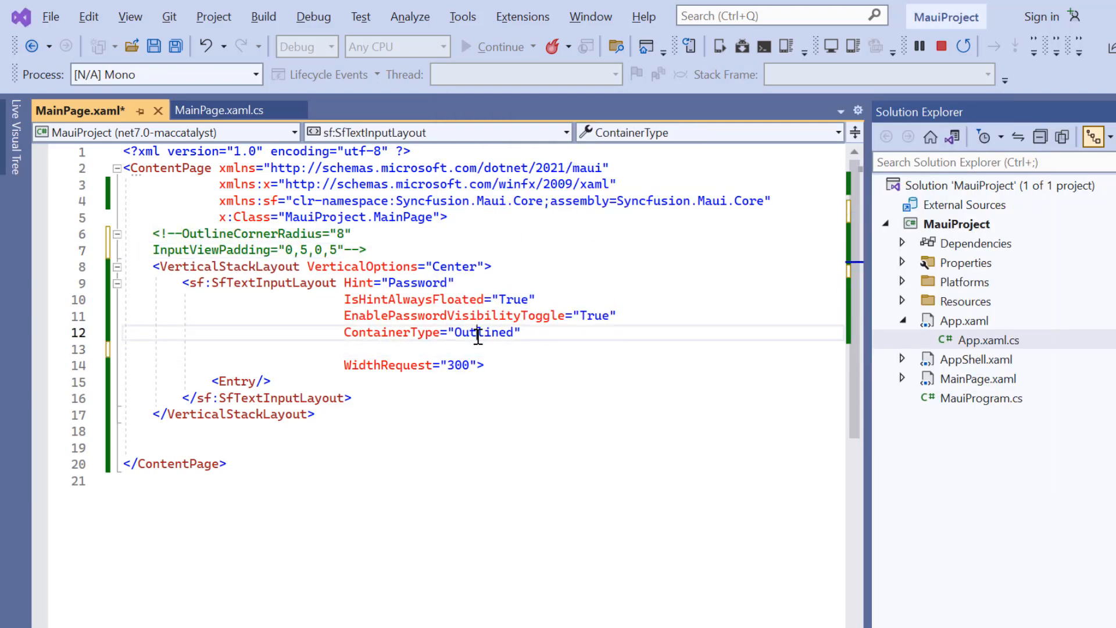
Step: Change the password layout's ContainerType from Outlined to None
{"action": "type", "text": "None"}
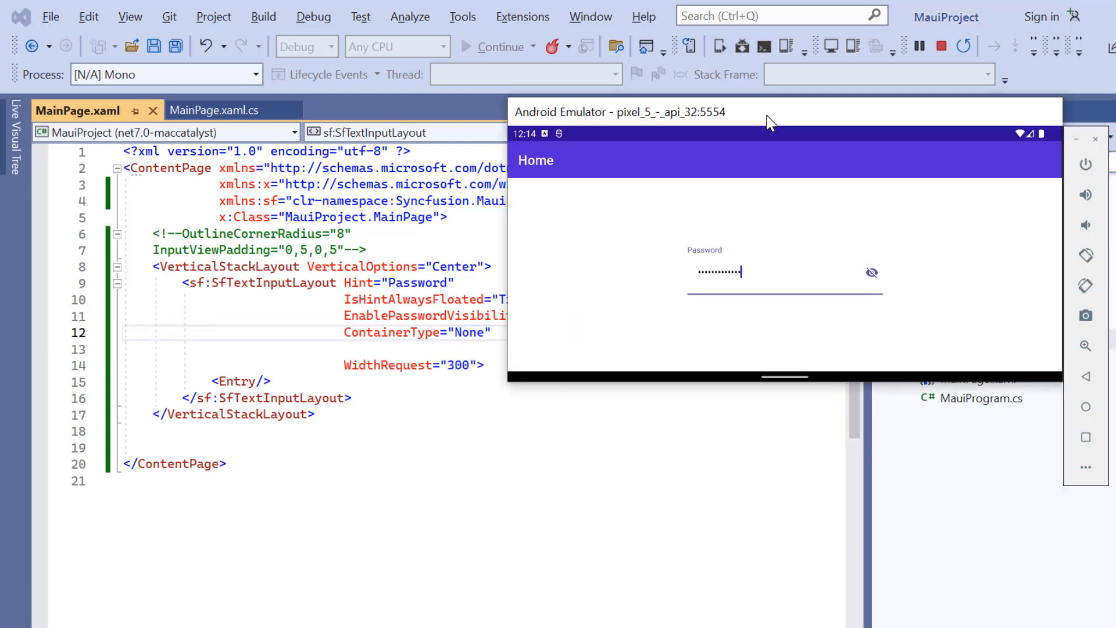
{"action": "mouse_move", "coordinate": [808, 433]}
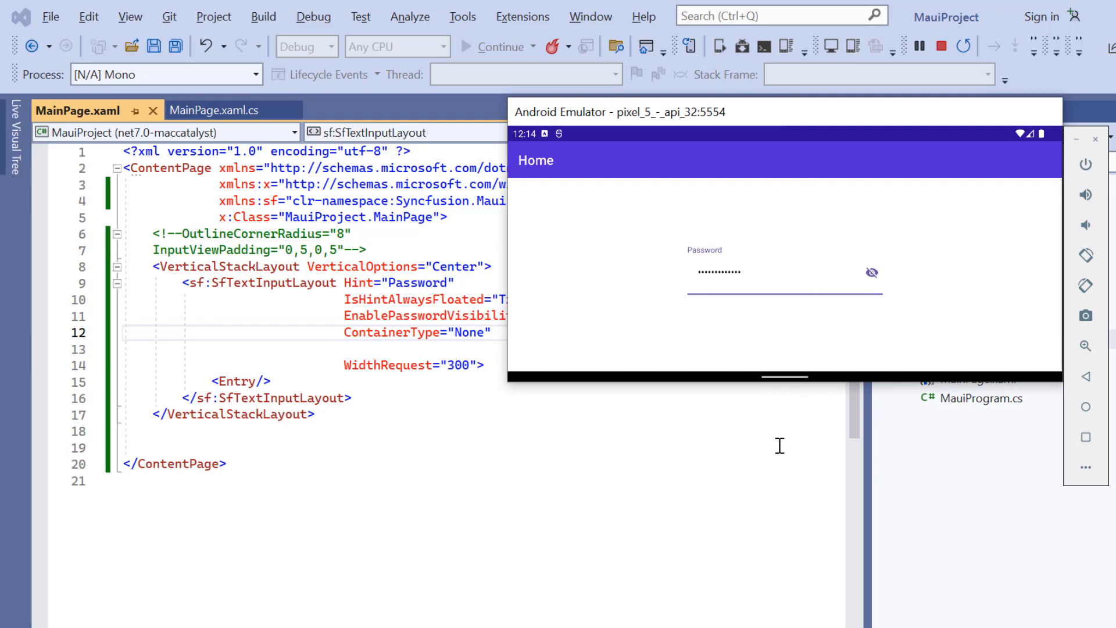
{"action": "mouse_move", "coordinate": [721, 421]}
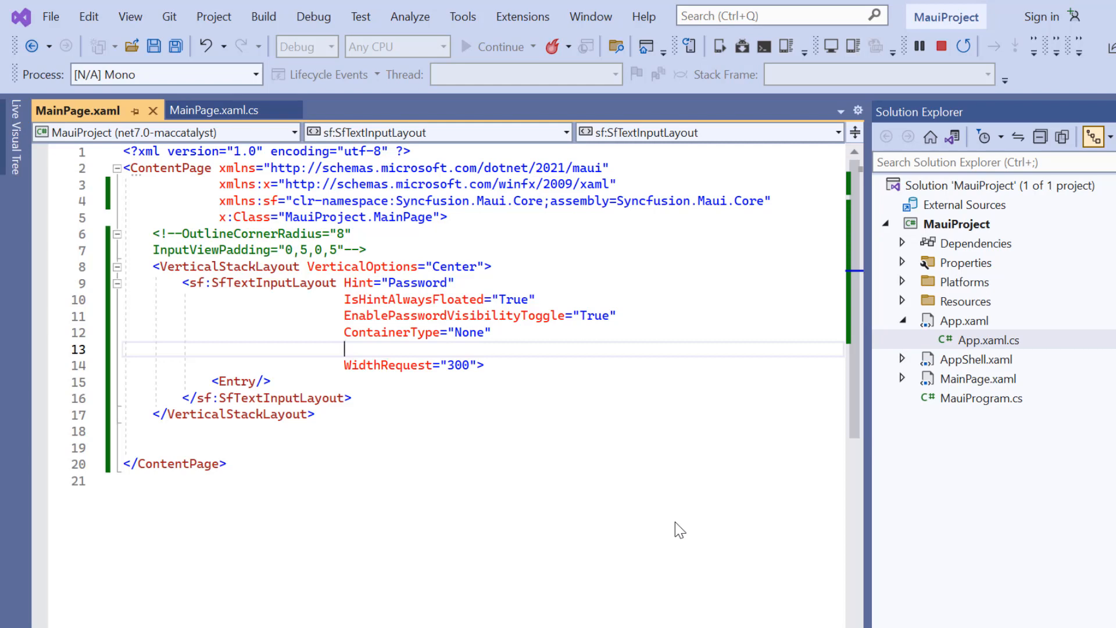
Step: Add HelperText="Enter your password" to the password SfTextInputLayout
{"action": "type", "text": "HelperText=\"Enter your"}
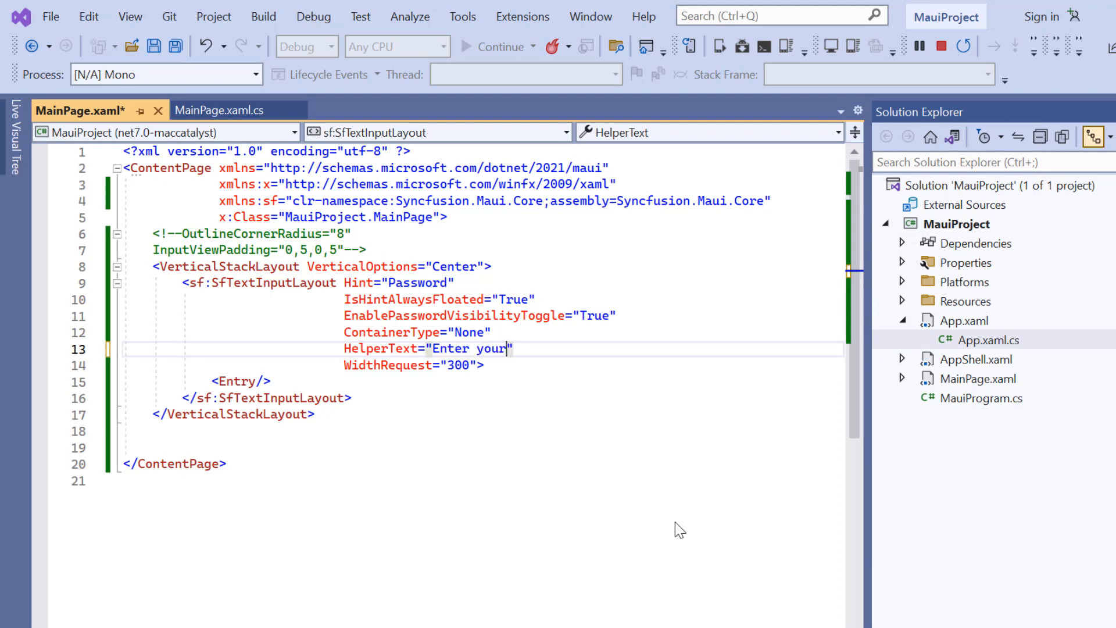
{"action": "type", "text": "passw"}
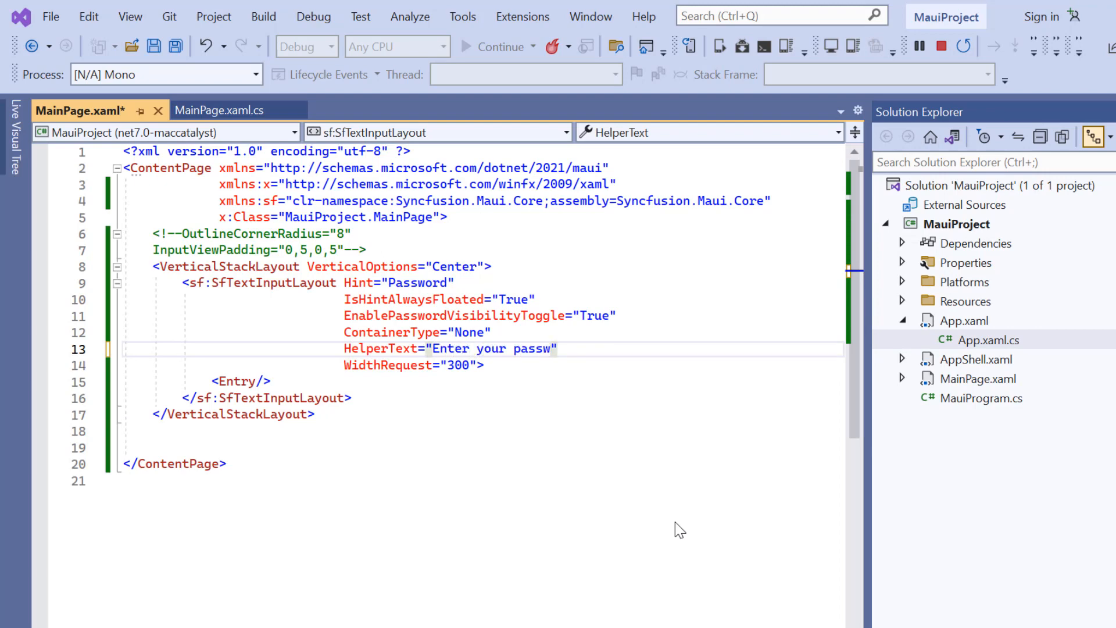
{"action": "type", "text": "ord"}
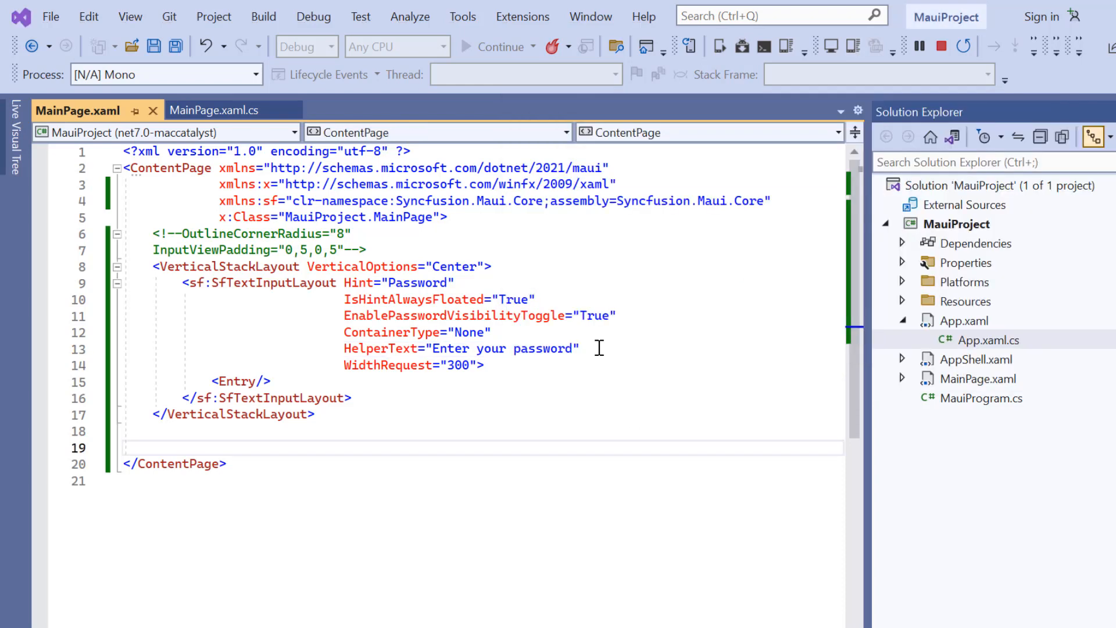
Step: Add ErrorText="Invalid password" on a new line, then begin a HasError attribute below it
{"action": "key", "text": "Enter"}
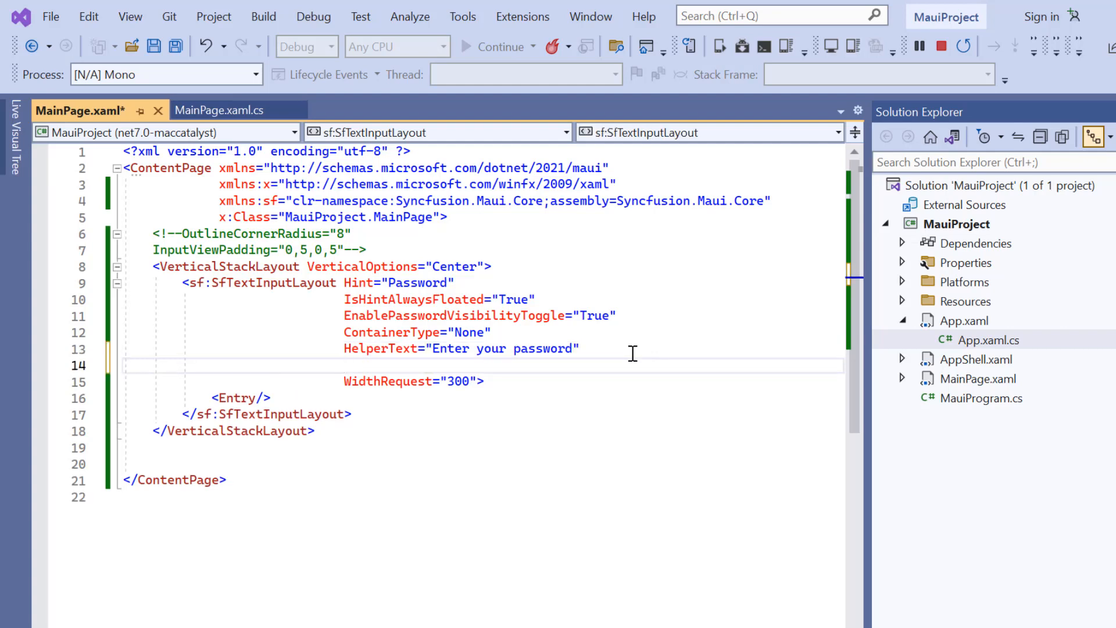
{"action": "type", "text": "ErrorText=\"\""}
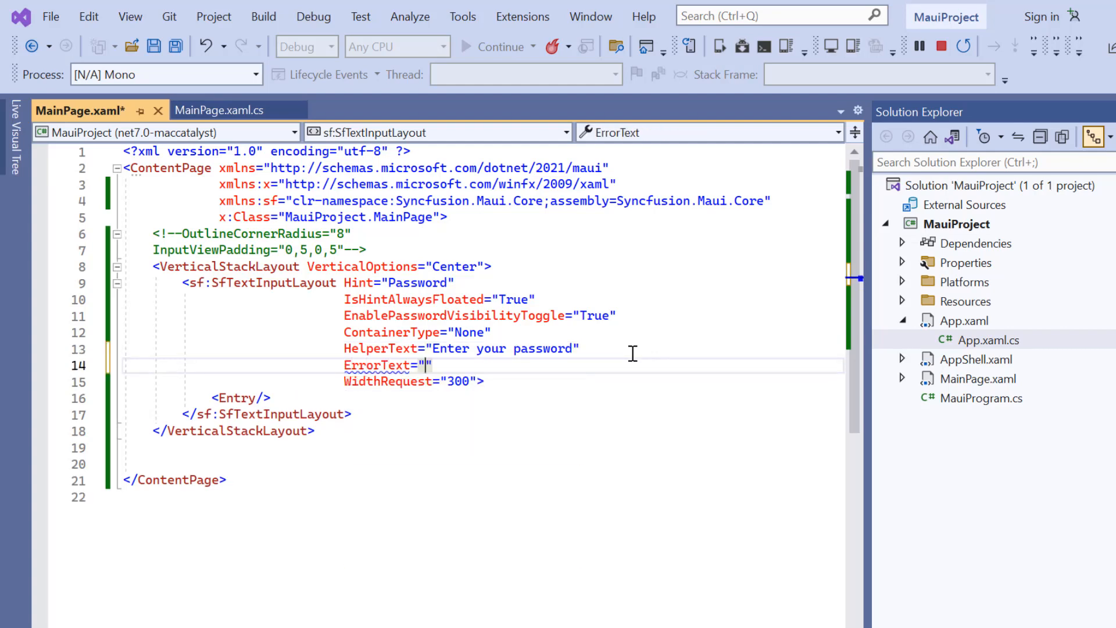
{"action": "type", "text": "Inv"}
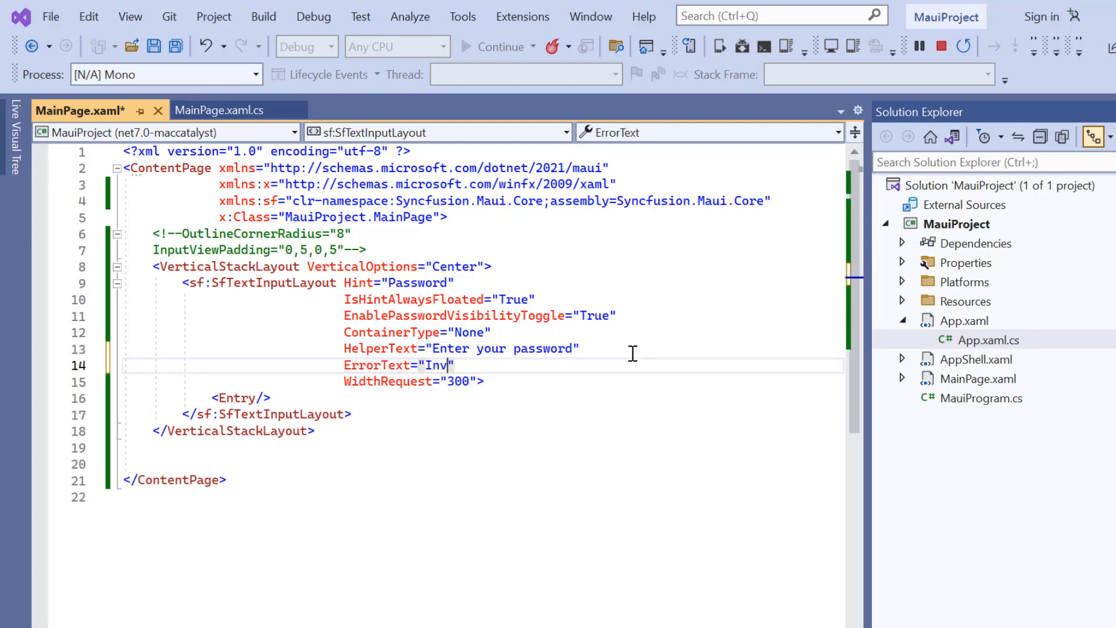
{"action": "type", "text": "alid pass"}
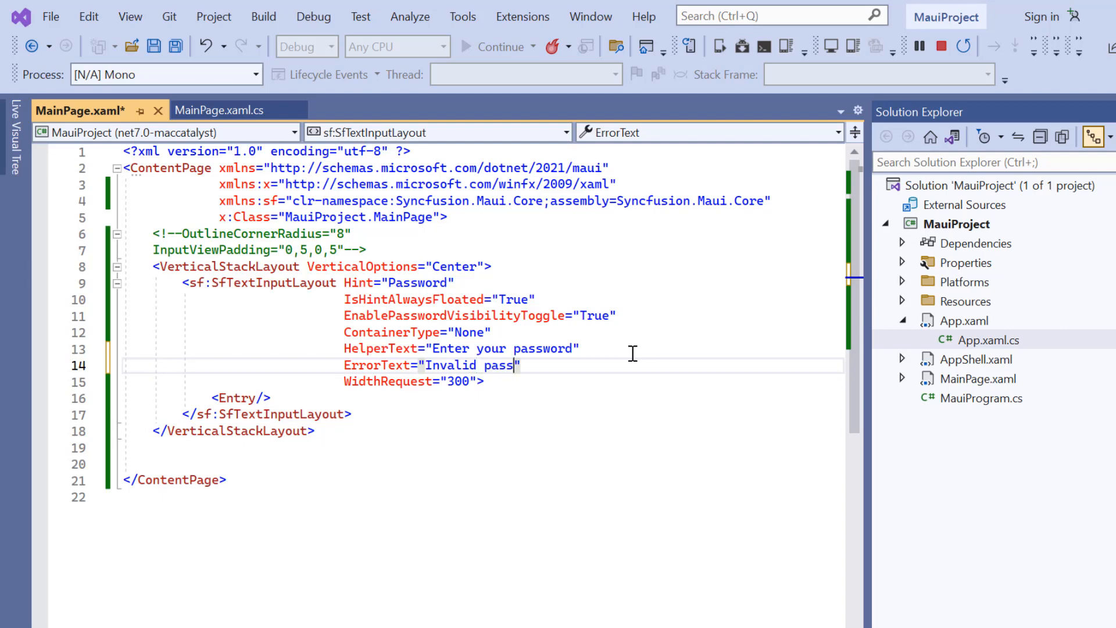
{"action": "type", "text": "word"}
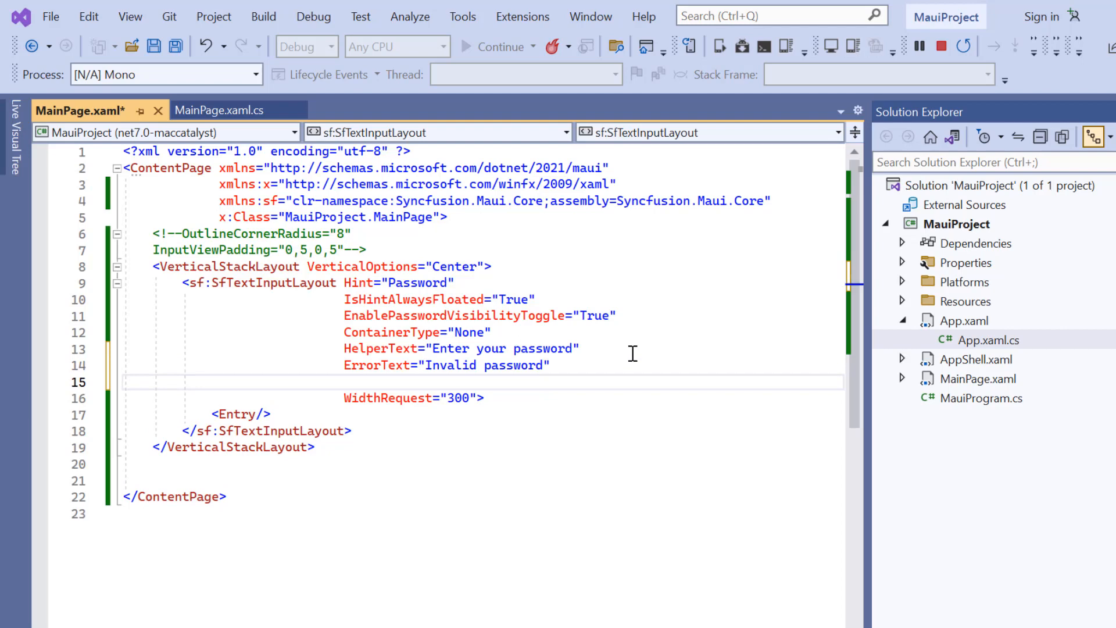
{"action": "type", "text": "Has"}
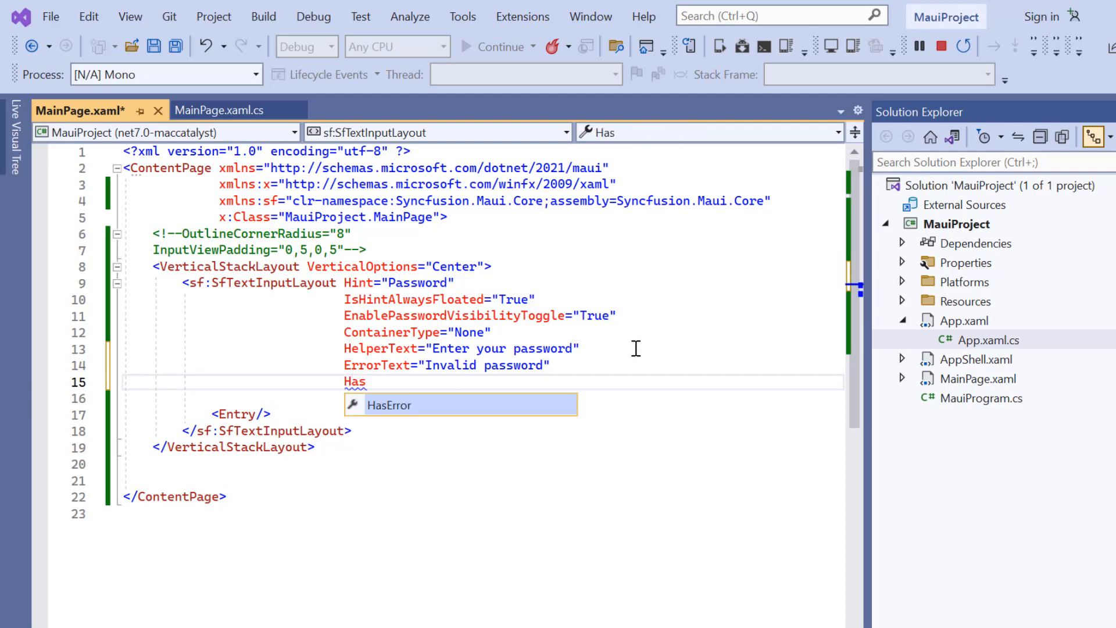